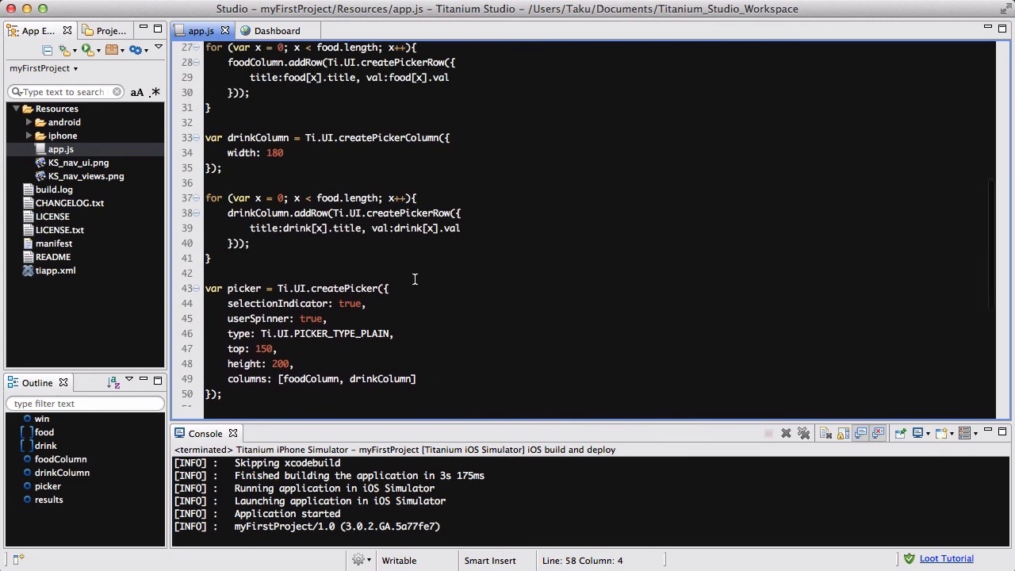
- Scroll app.js to the end, just past the results label definition
scroll(up, 3)
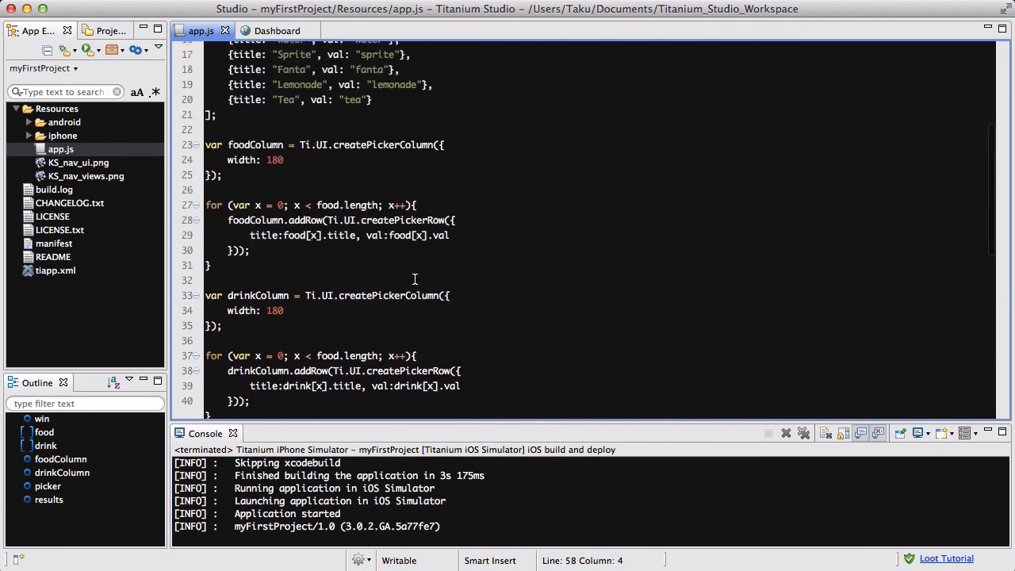
scroll(down, 3)
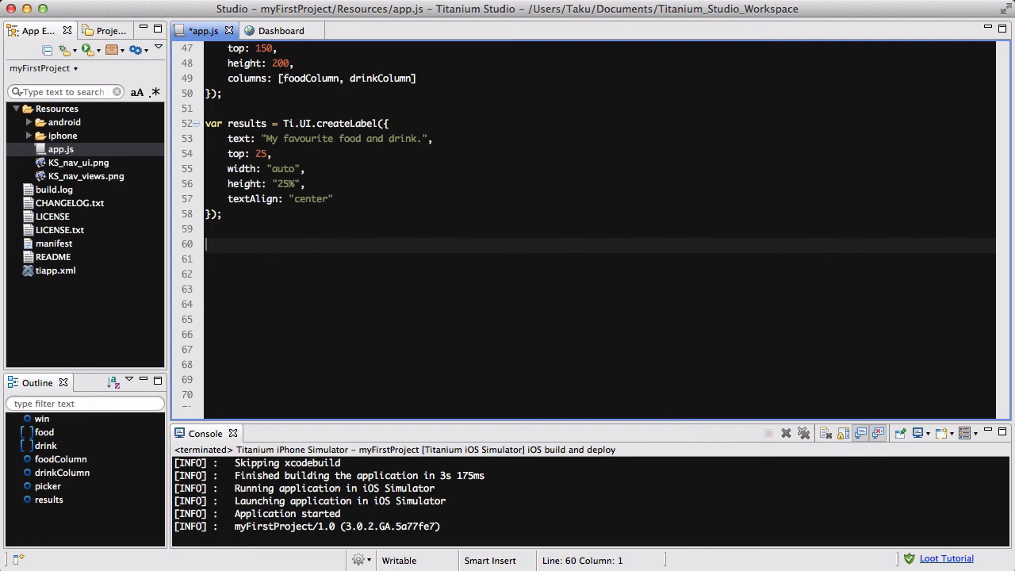
- Add picker.addEventListener("change", function(e)) containing an if (e.columnIndex == 0) block
text(picker.addEve)
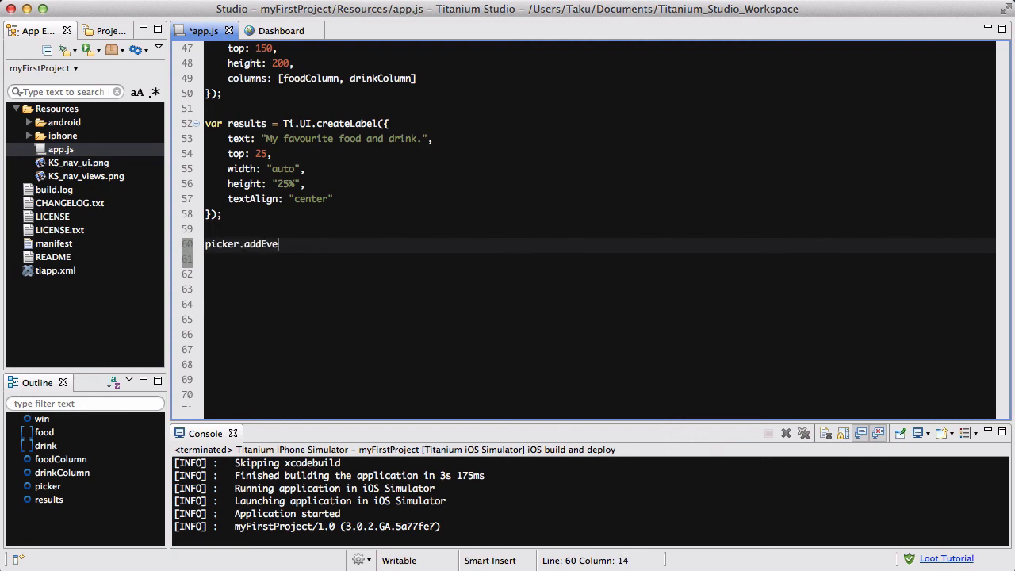
text(ntListener)
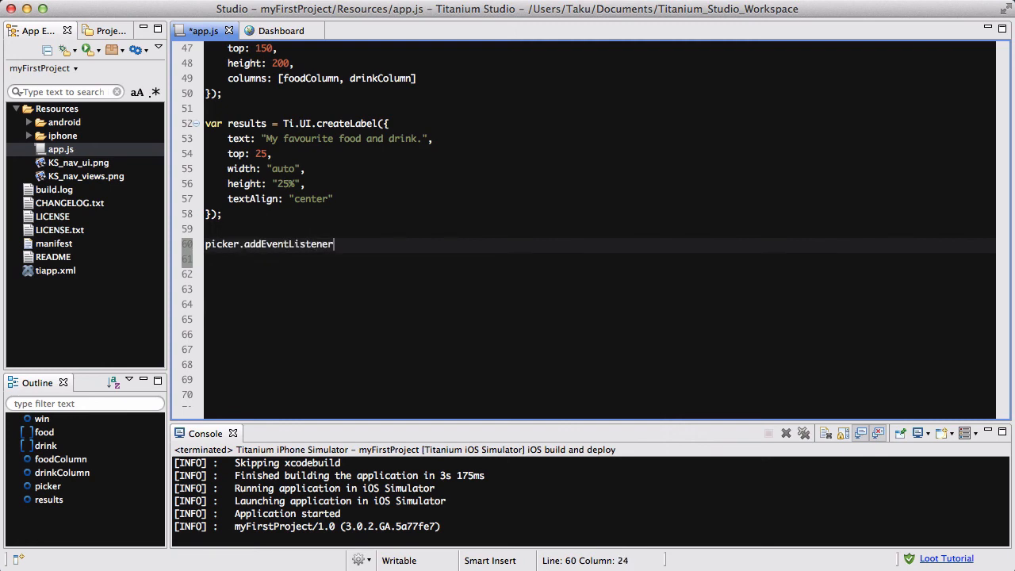
text(())
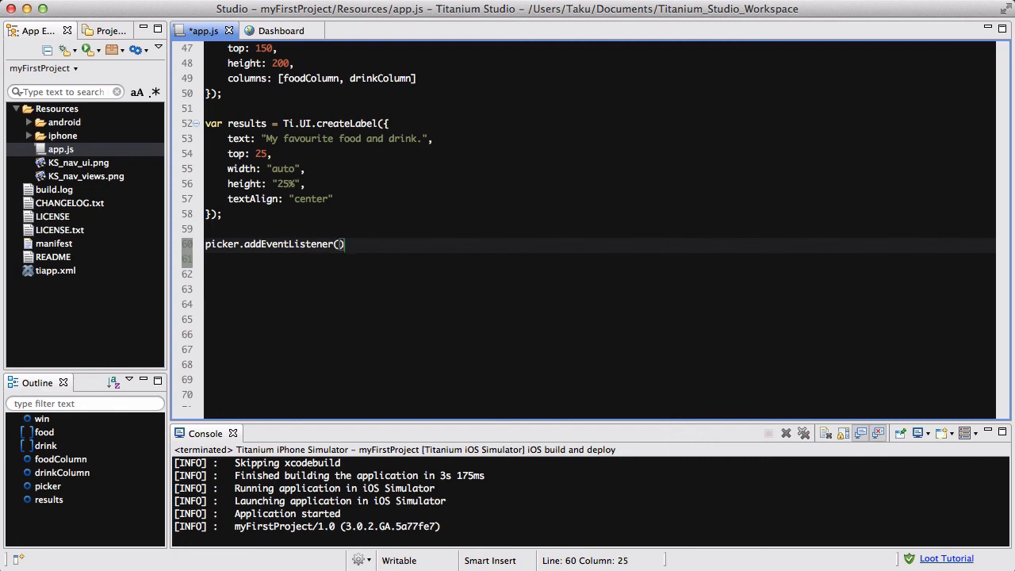
text("change",)
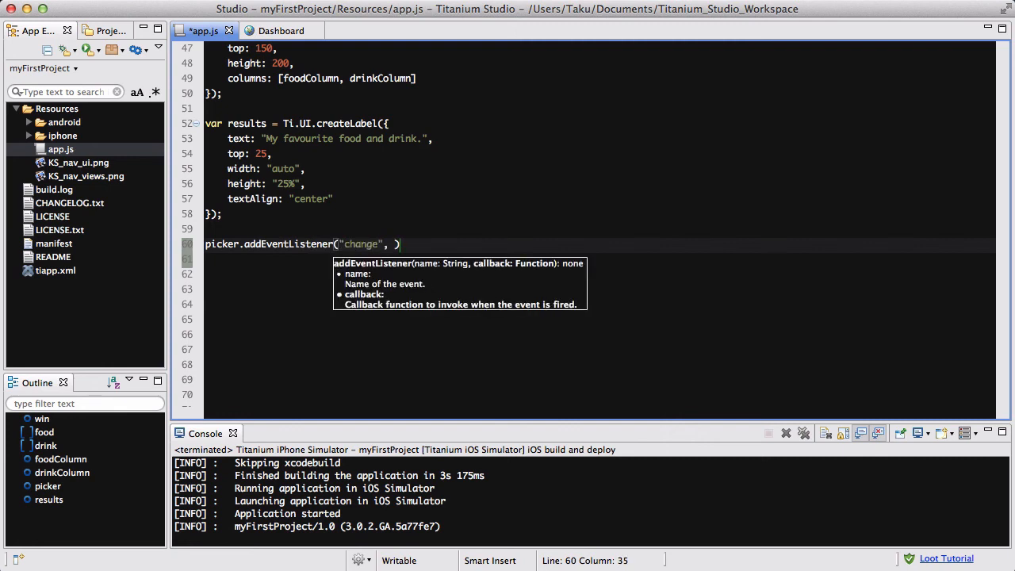
text(function(e))
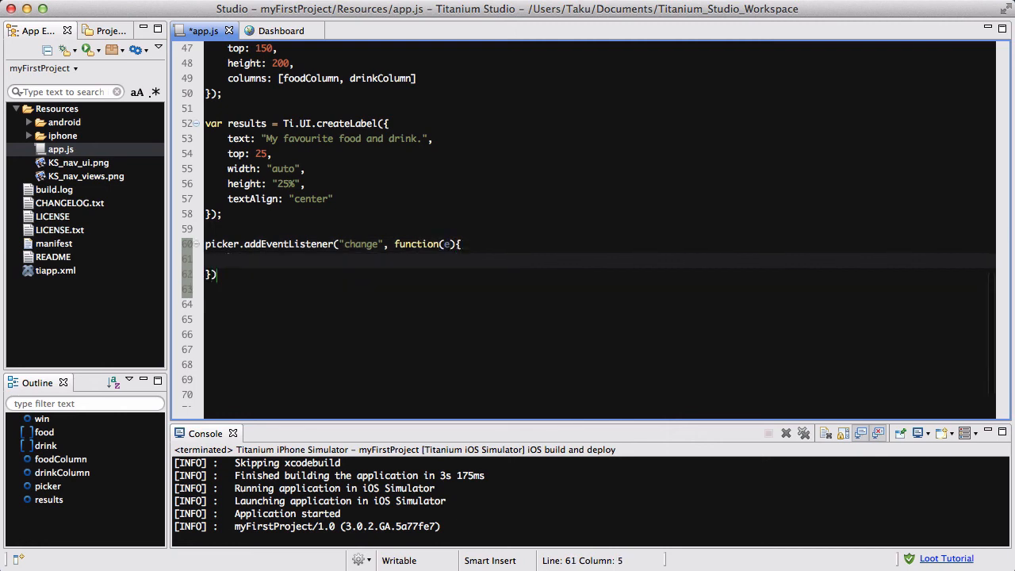
text(if)
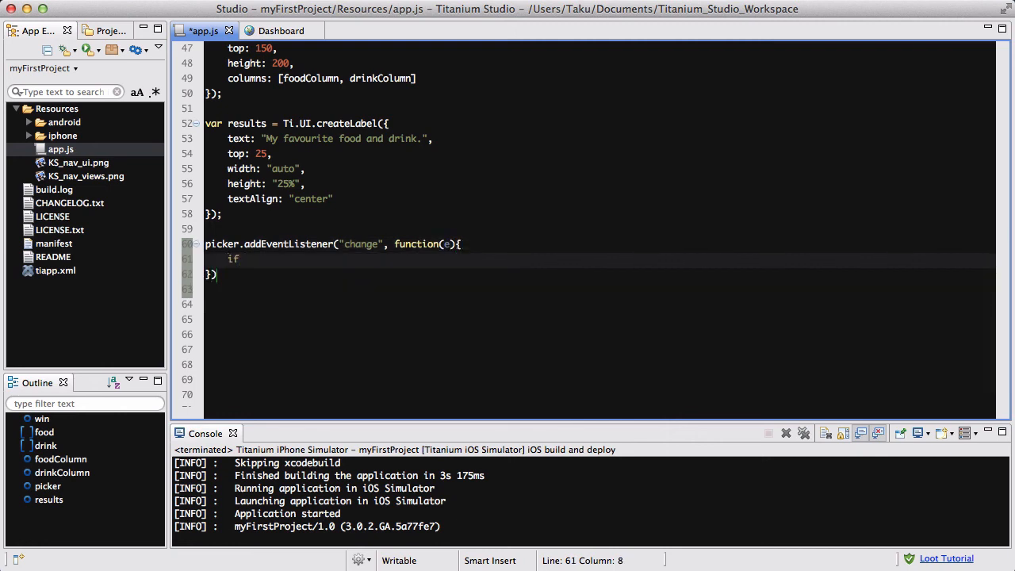
text(())
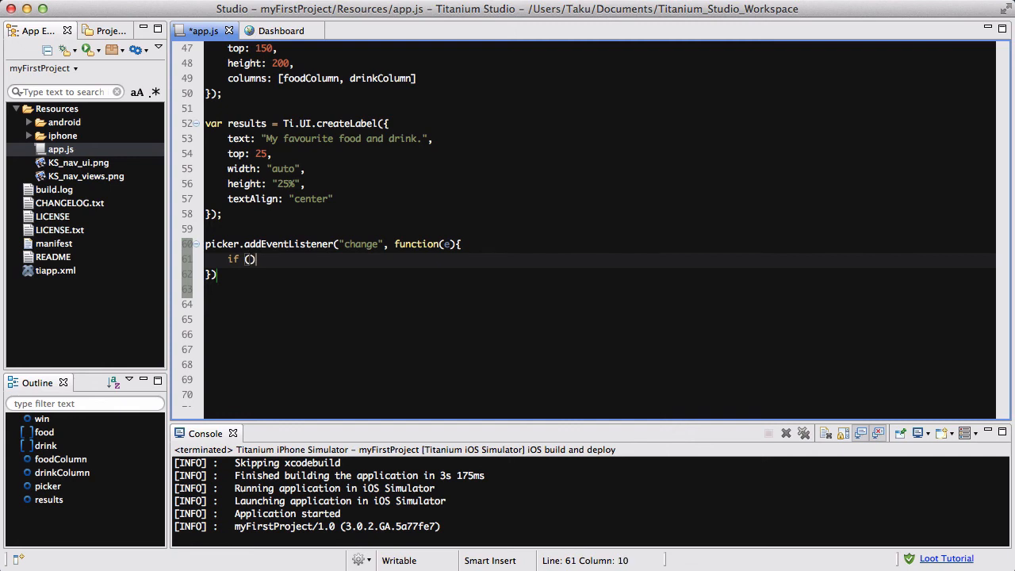
text({)
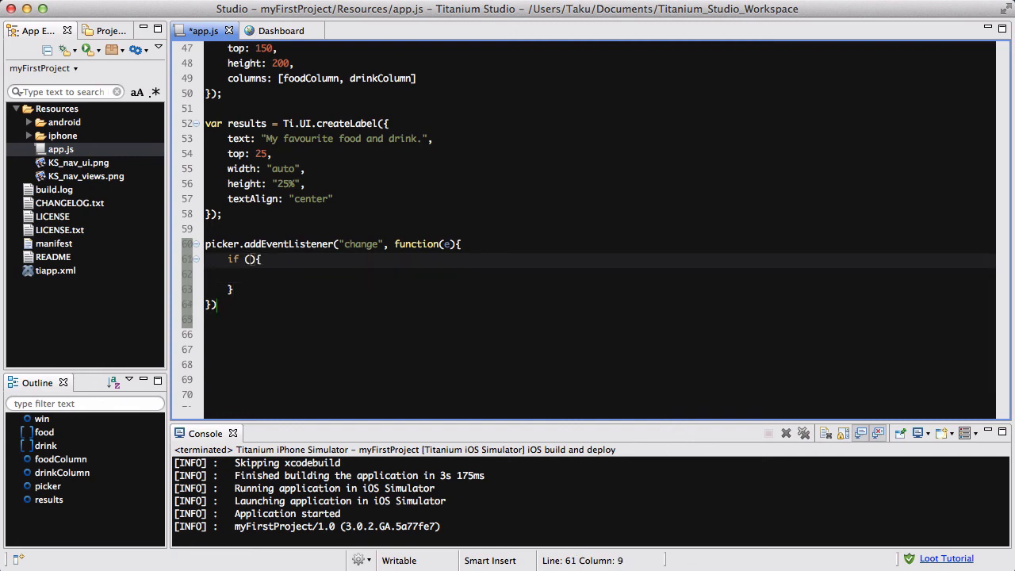
text(e.columnIndex == 0)
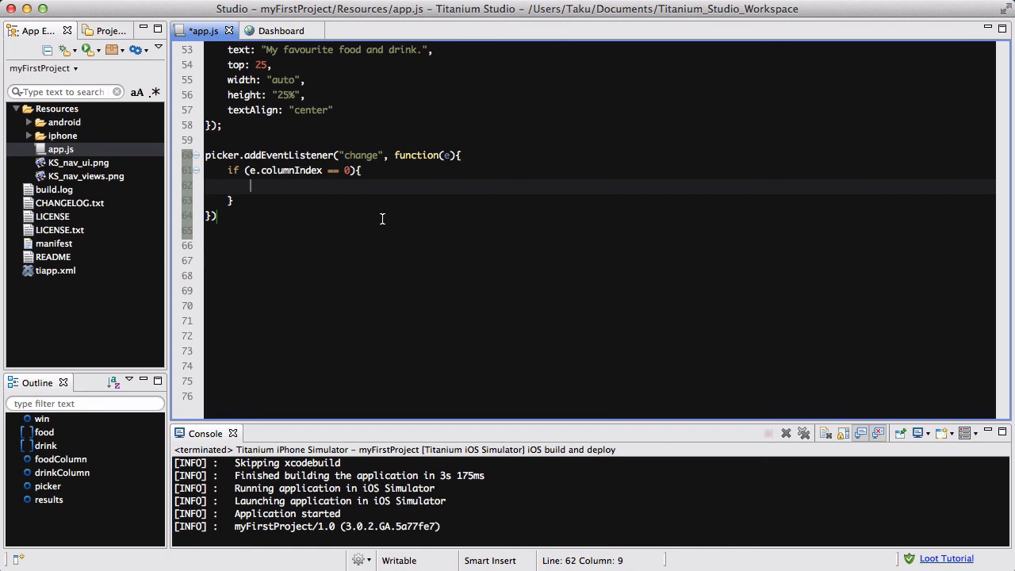
- Add an if (e.row.val == "it") branch setting results.text to "Pastaaaaaaaaaa!!"
text(if ())
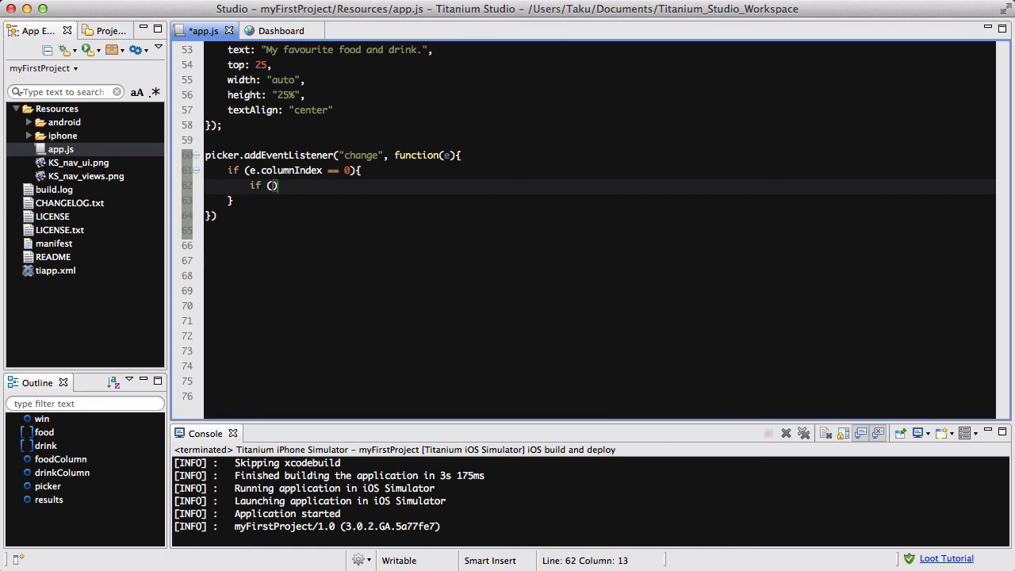
text(e.row.)
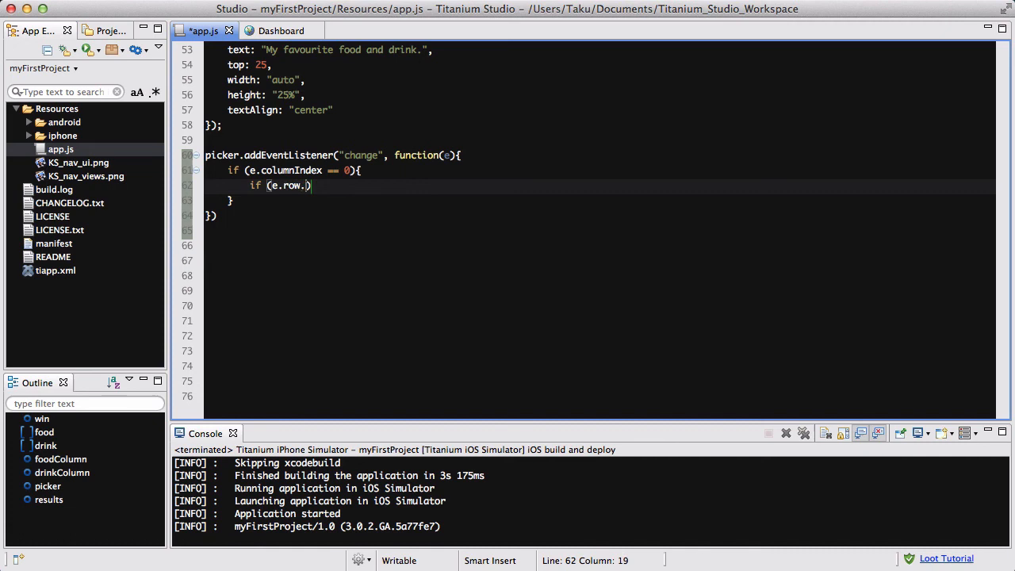
text(val)
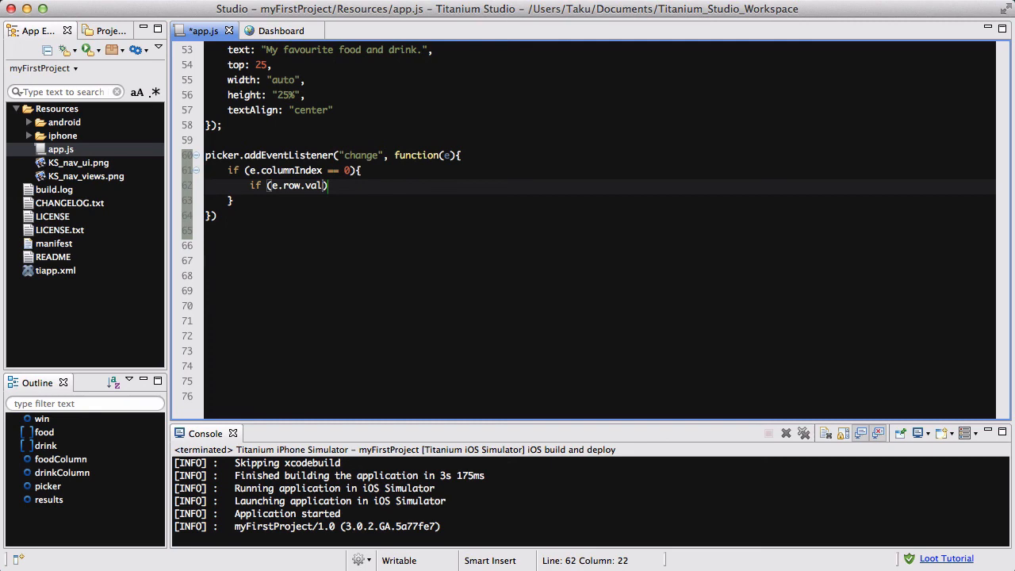
text(== "")
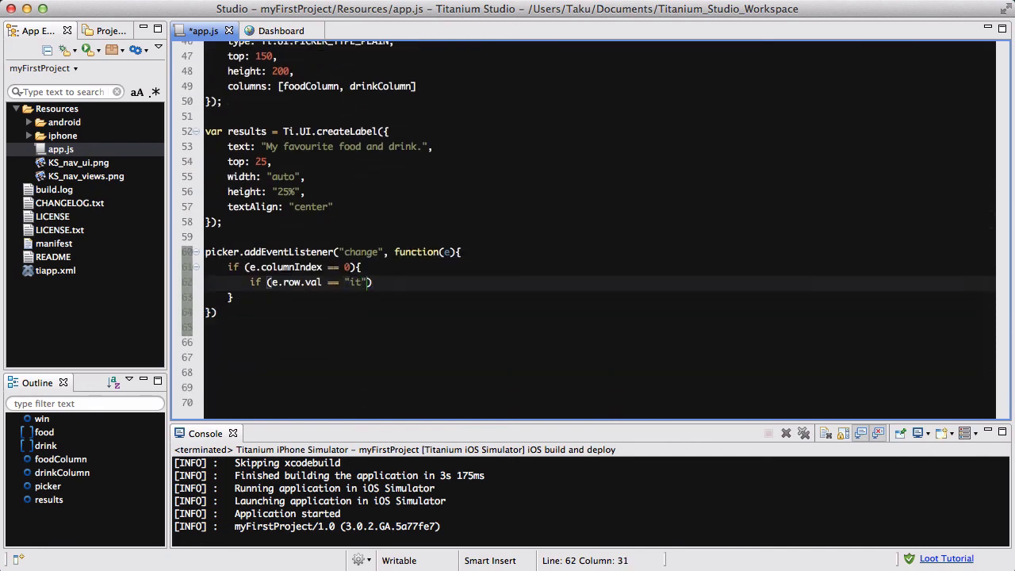
text({})
text(results.text = ")
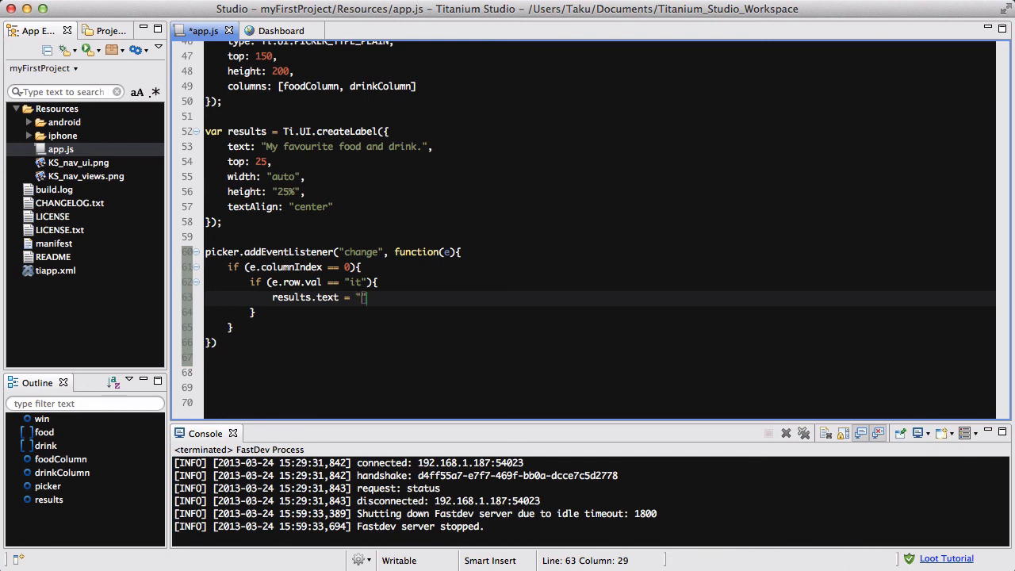
text(P)
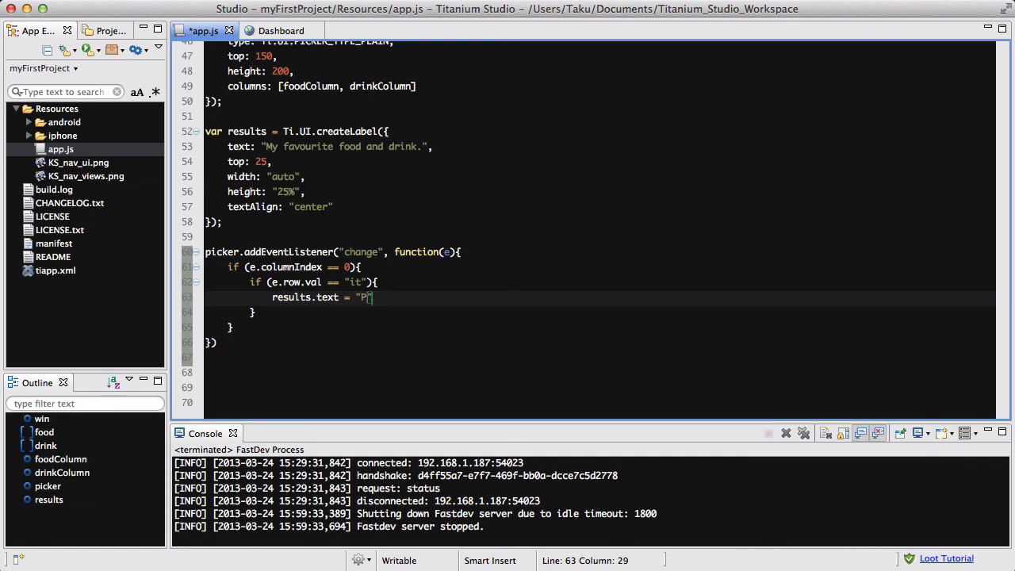
text(astaaaaaaaaaa!!)
click(600, 313)
text( else {)
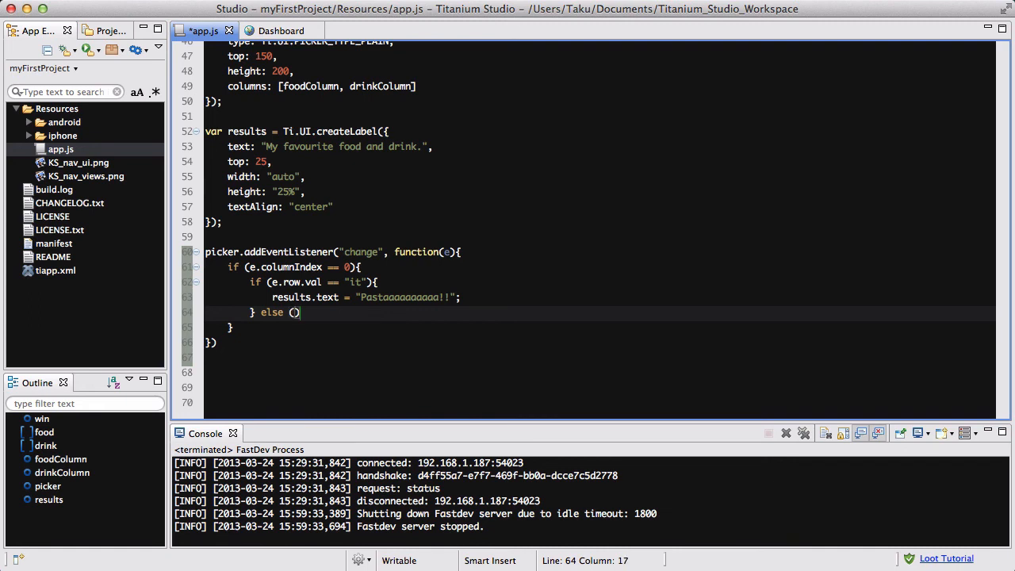
- Add an else if (e.row.val == "jp") branch setting results.text to "I like raw fish!!"
text(if)
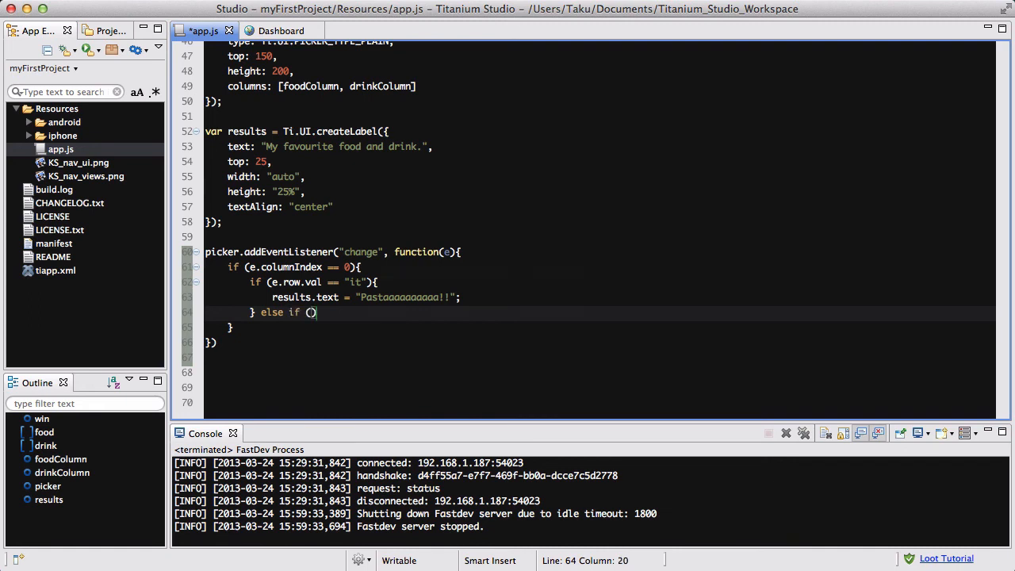
text(e.row.val == "jp)
text(results.text = ")
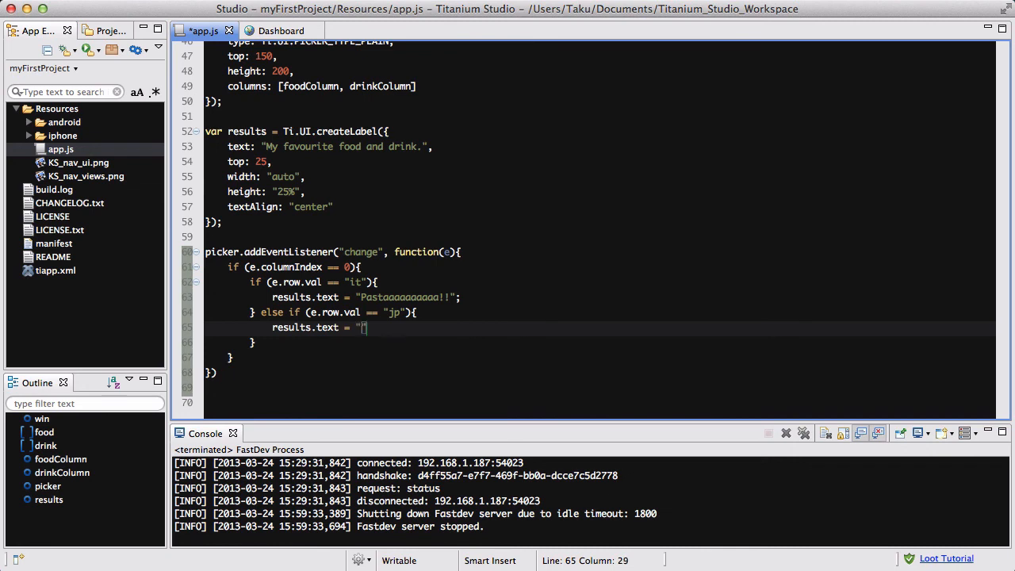
text(I like)
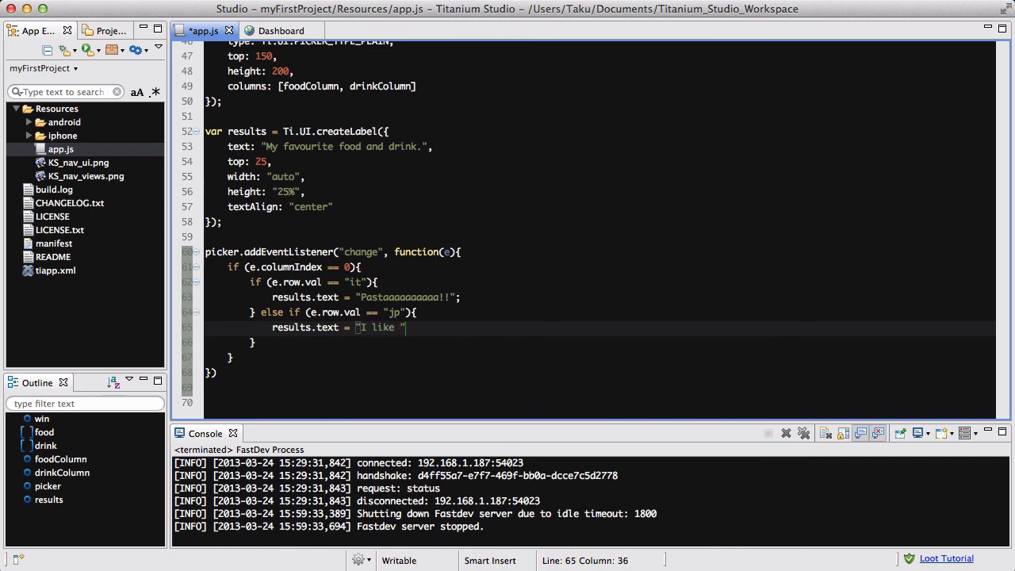
text(raw fish!!)
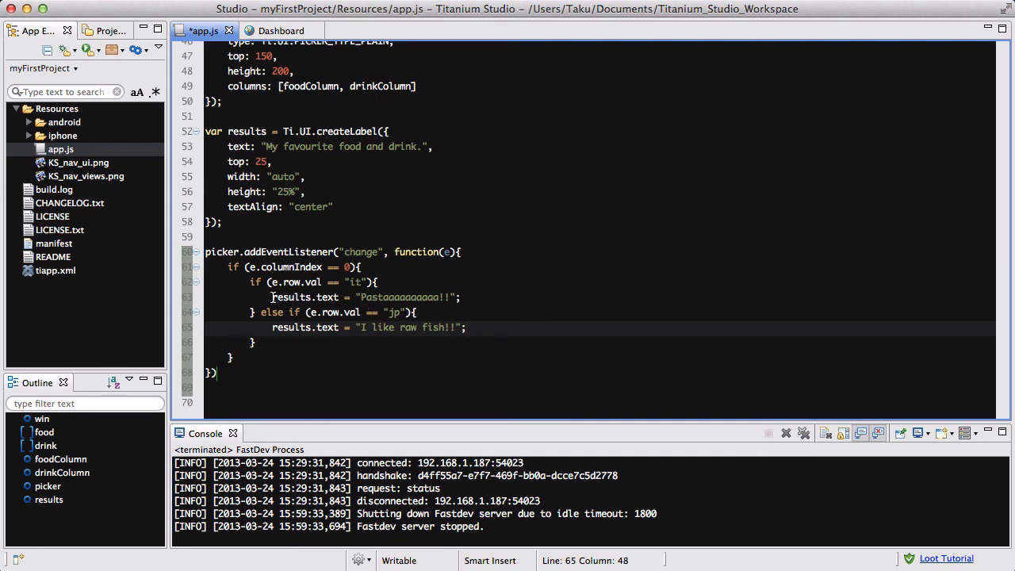
mouse_move(350, 341)
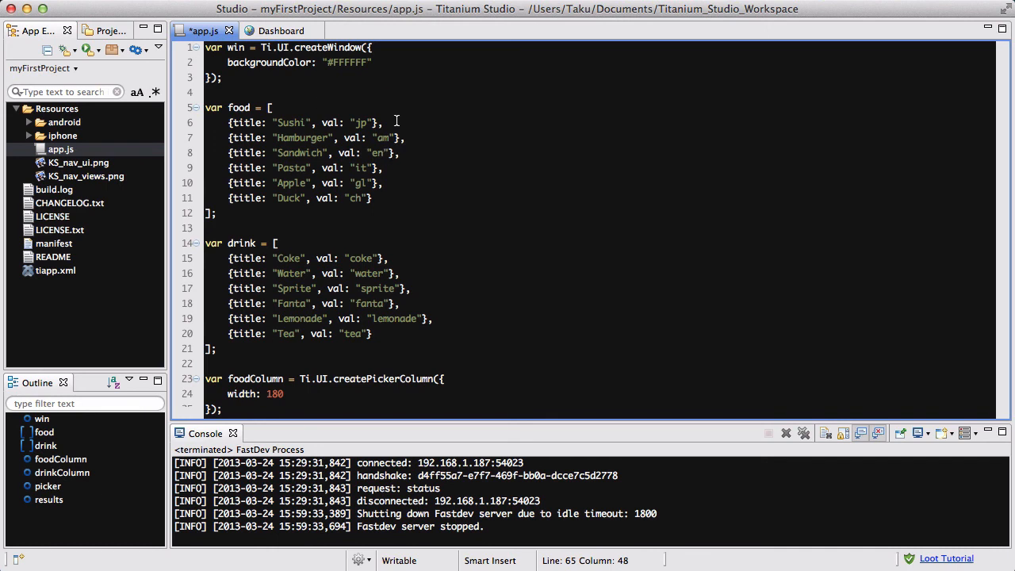
mouse_move(349, 198)
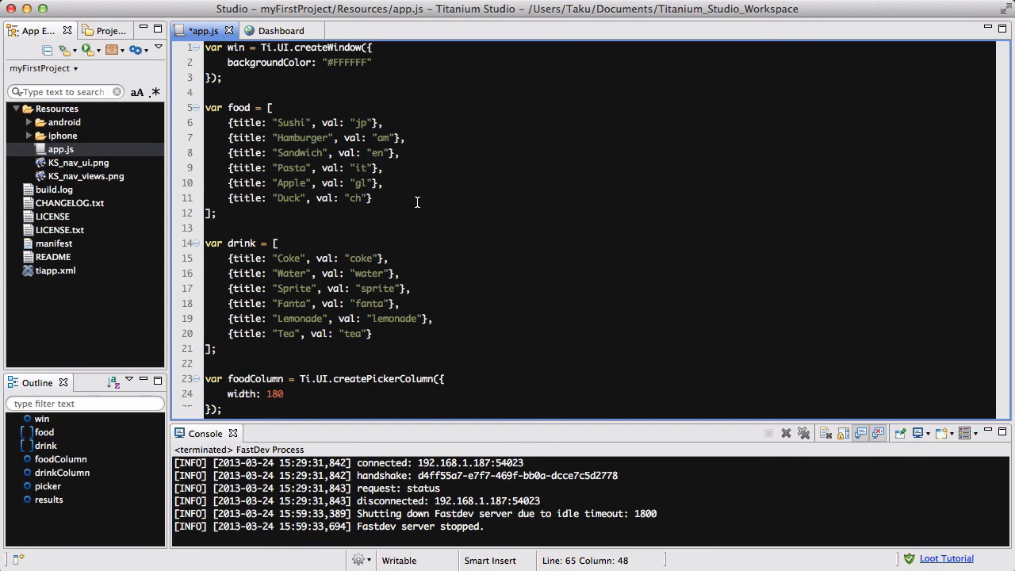
- Scroll down below the picker change listener in app.js
scroll(down, 3)
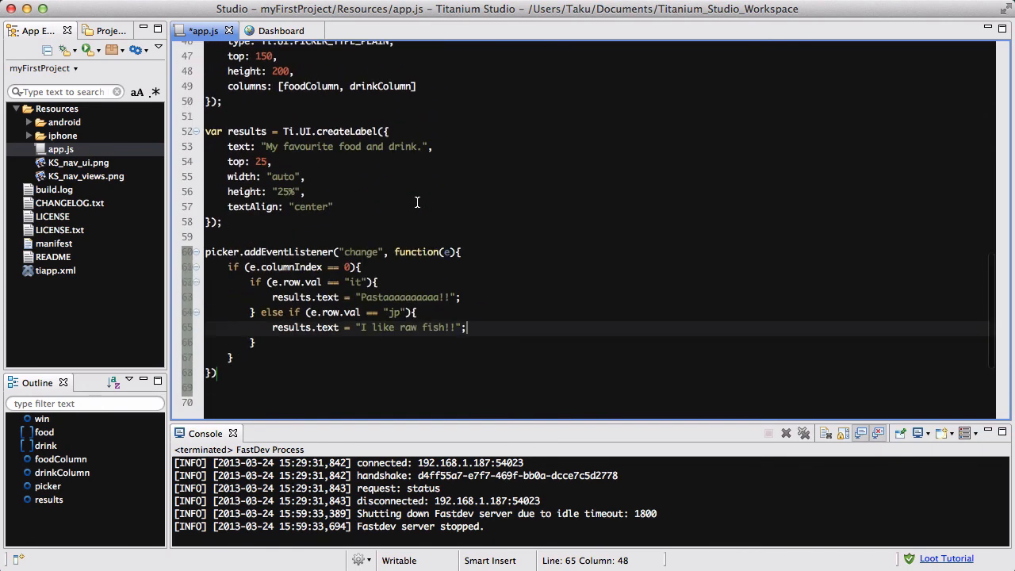
scroll(down, 3)
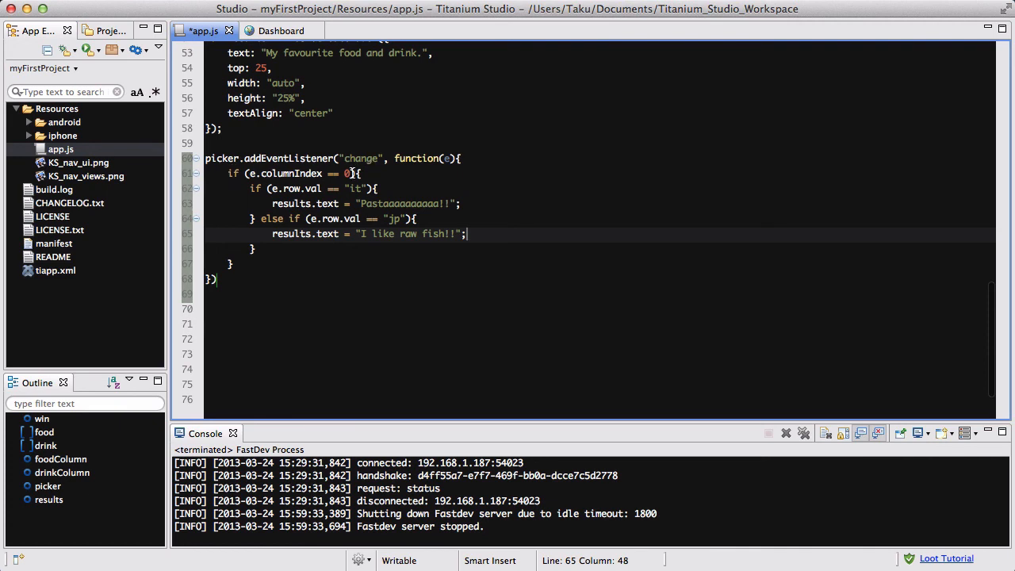
mouse_move(287, 246)
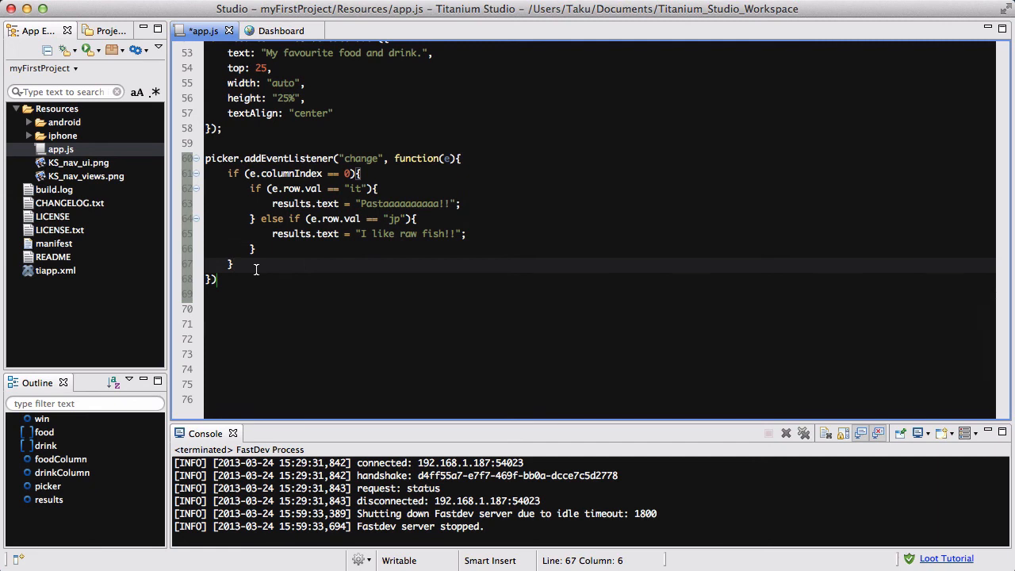
- Add an else branch setting results.text to "I like to eat " + e.selectedValue[0] + ". \n"
text(els)
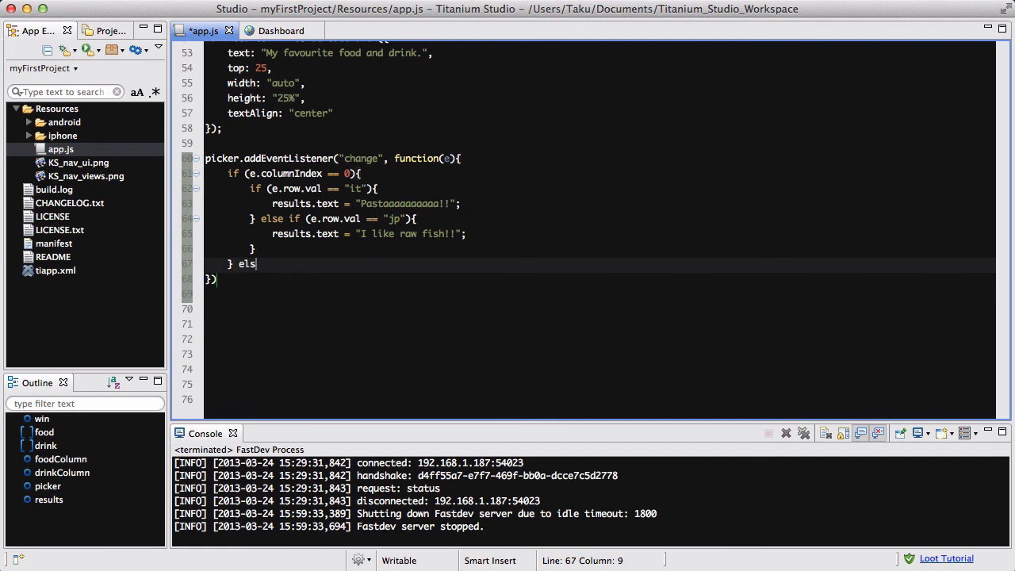
text(e {)
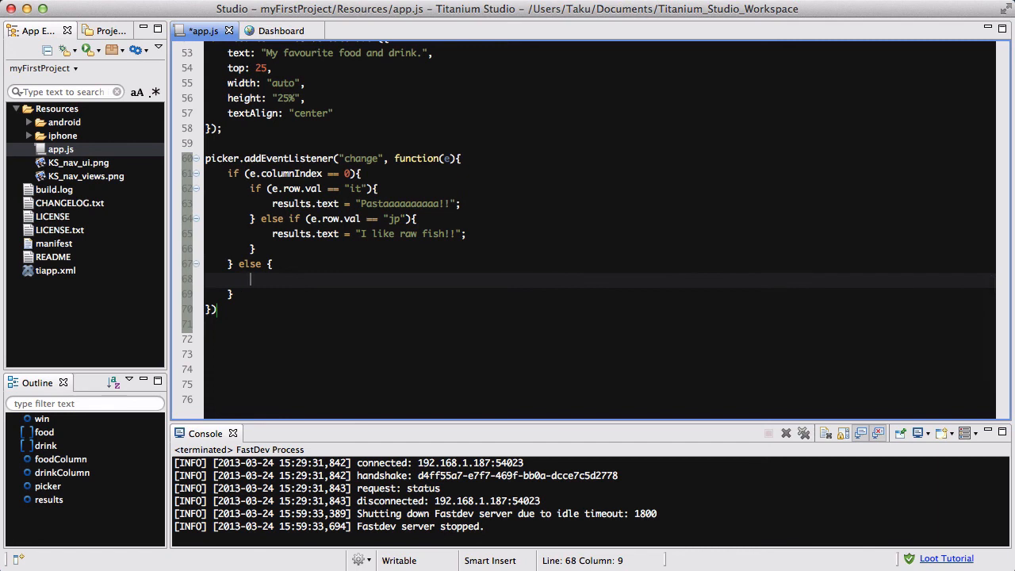
text(results)
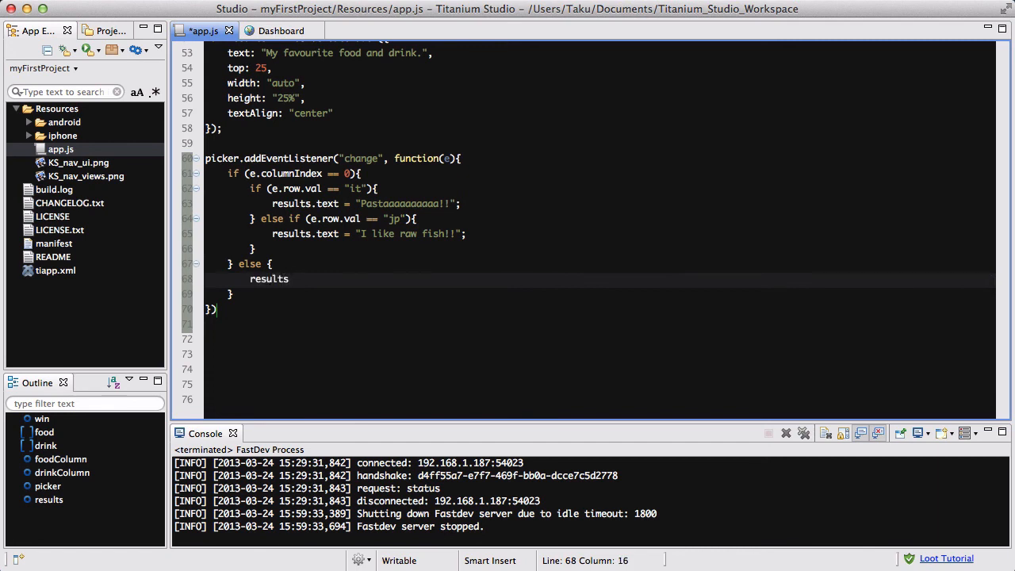
text(.text)
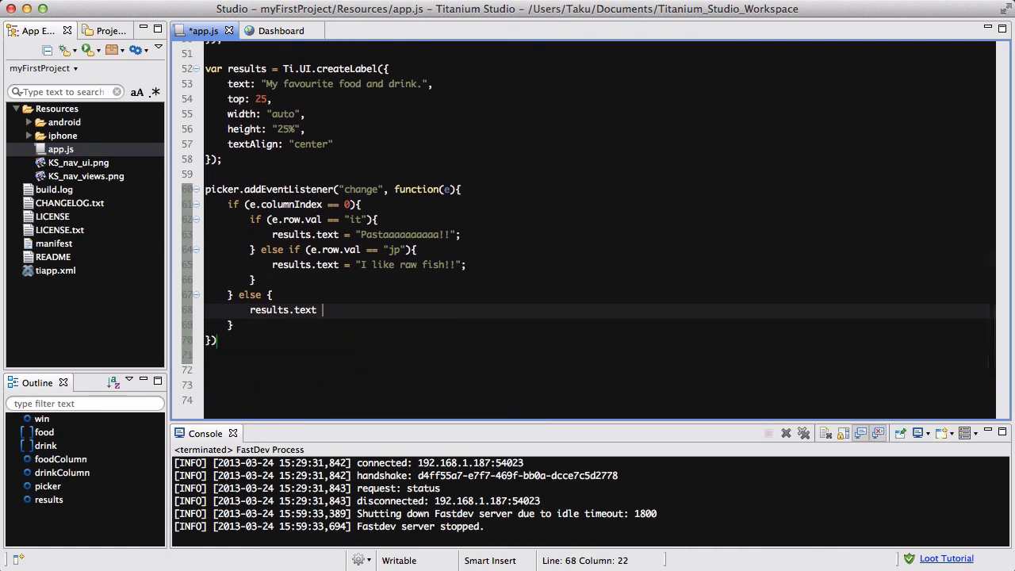
text(= "")
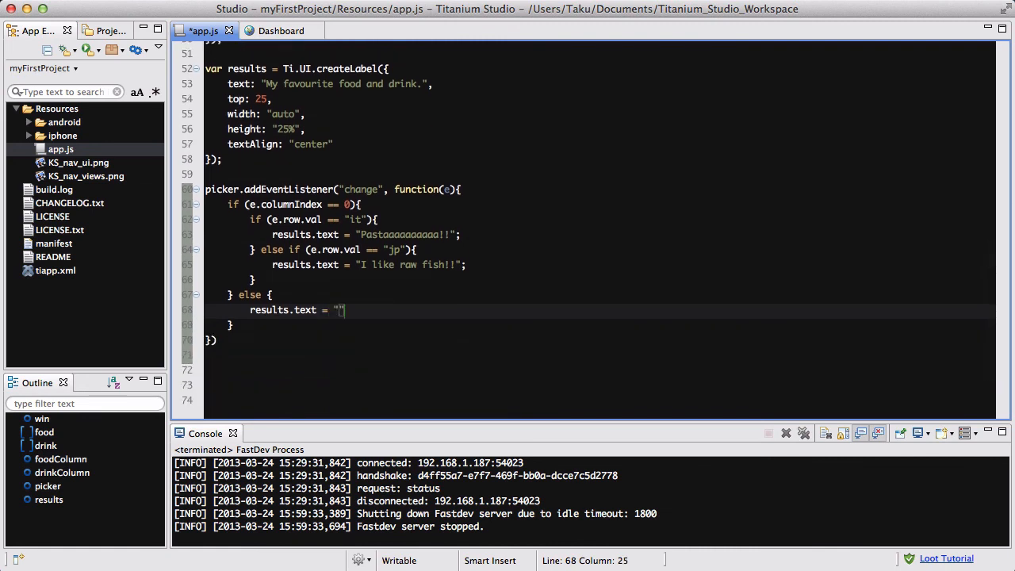
text(I like to eat)
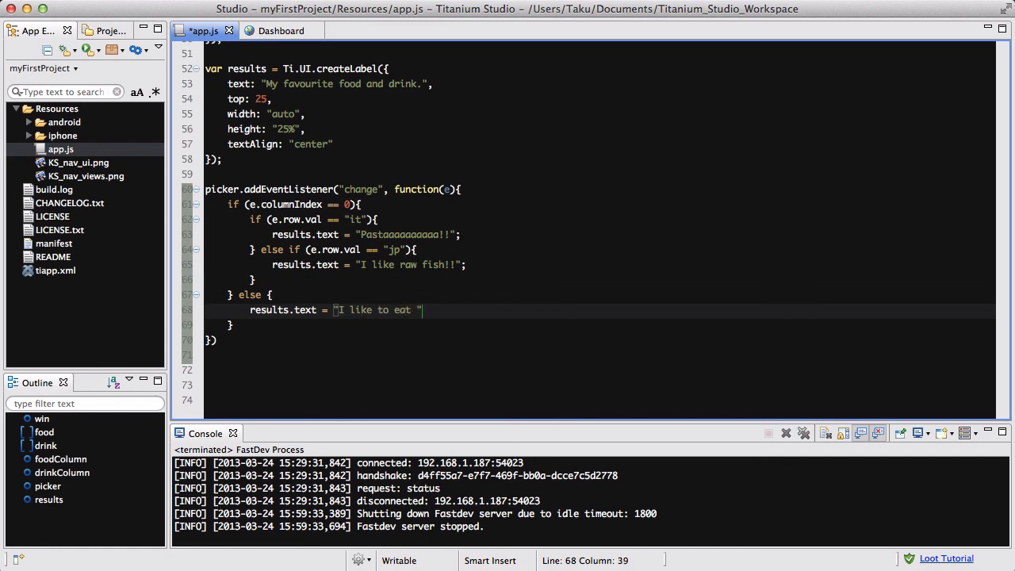
text(+ e.)
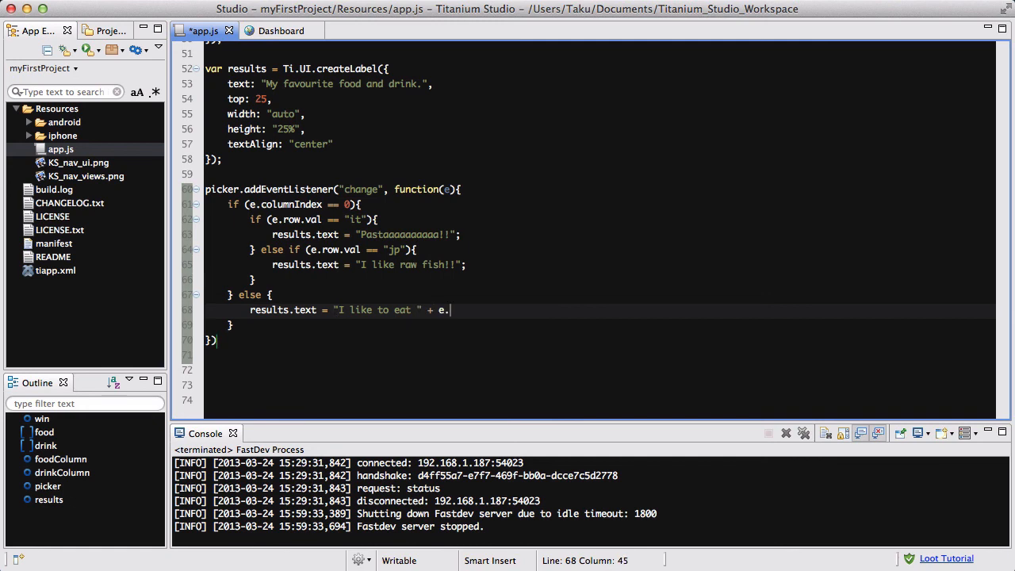
text(selectedValue[)
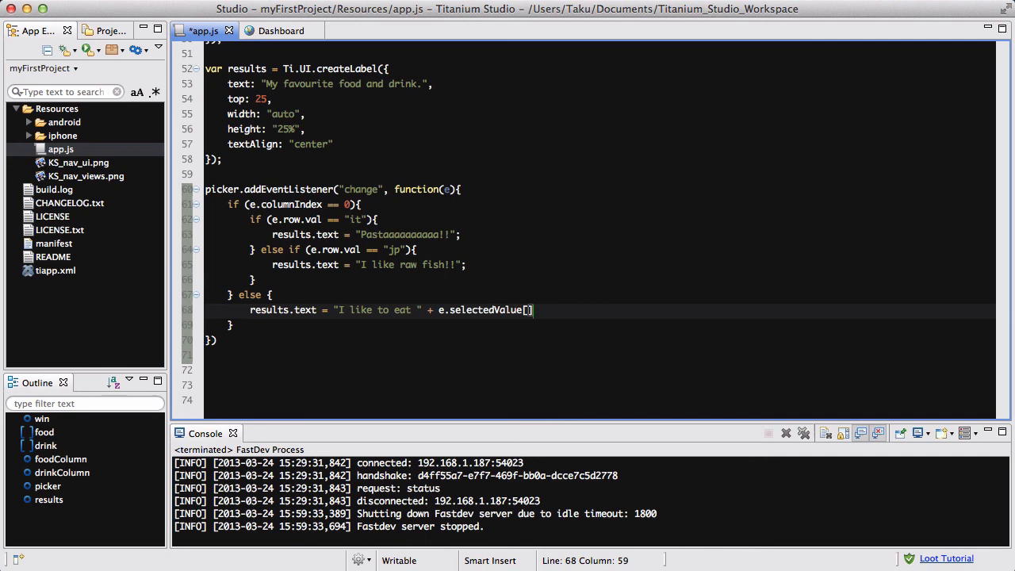
text(0)
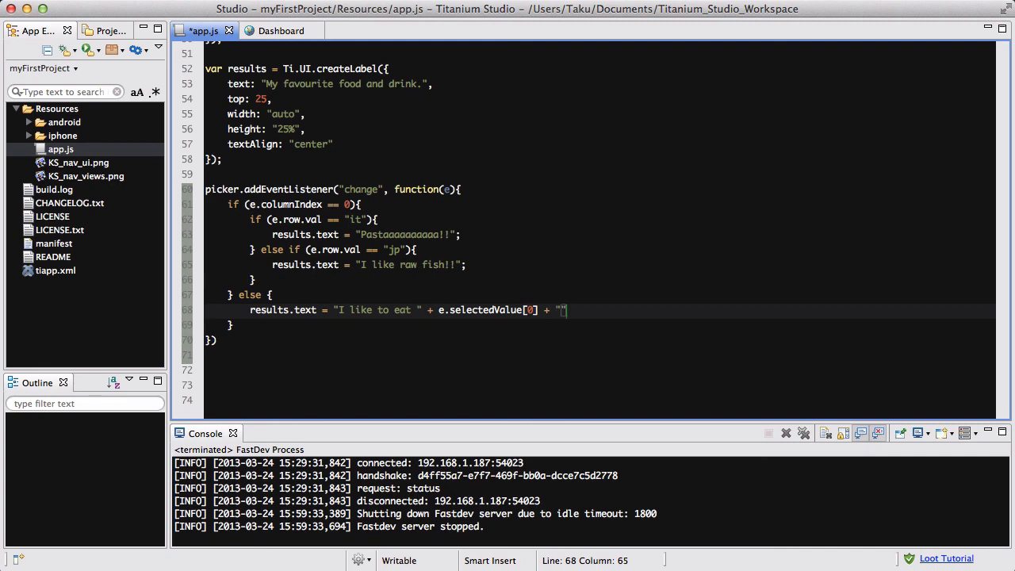
text(.)
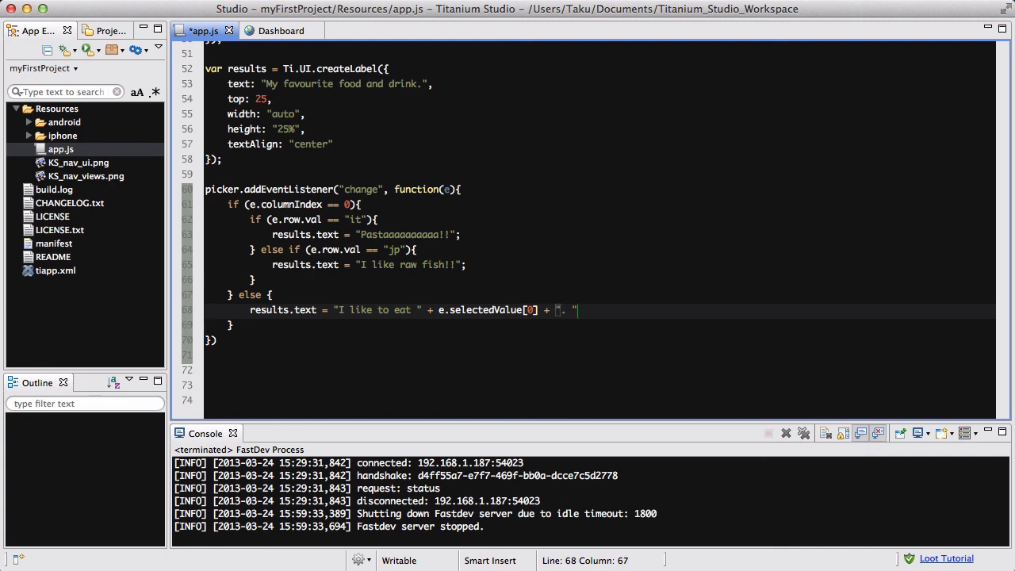
text(\n)
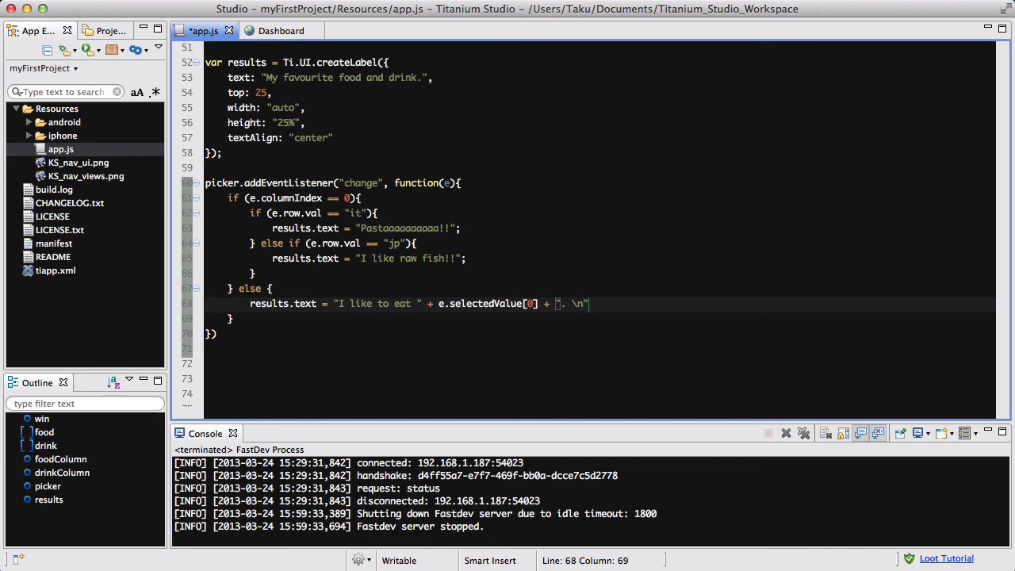
- Append "I drink " + e.selectedValue[1] + "." to the label text and close with a semicolon
text(I)
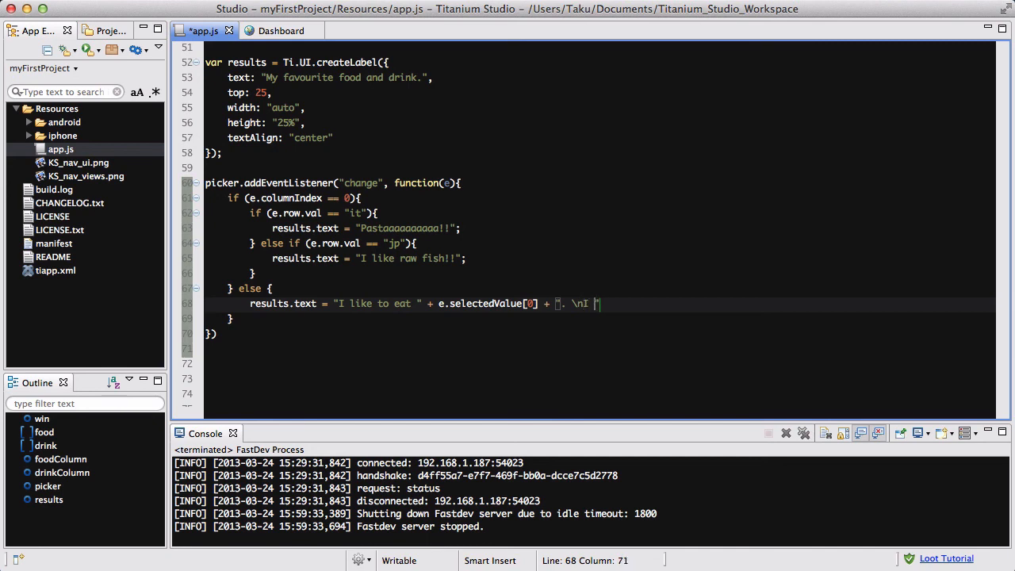
text(drink)
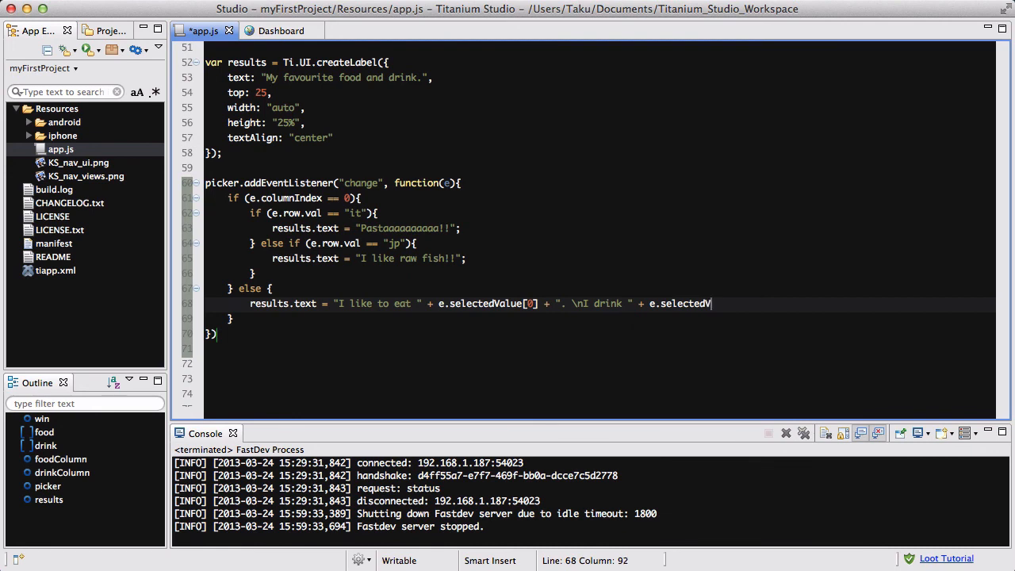
text(alue[1])
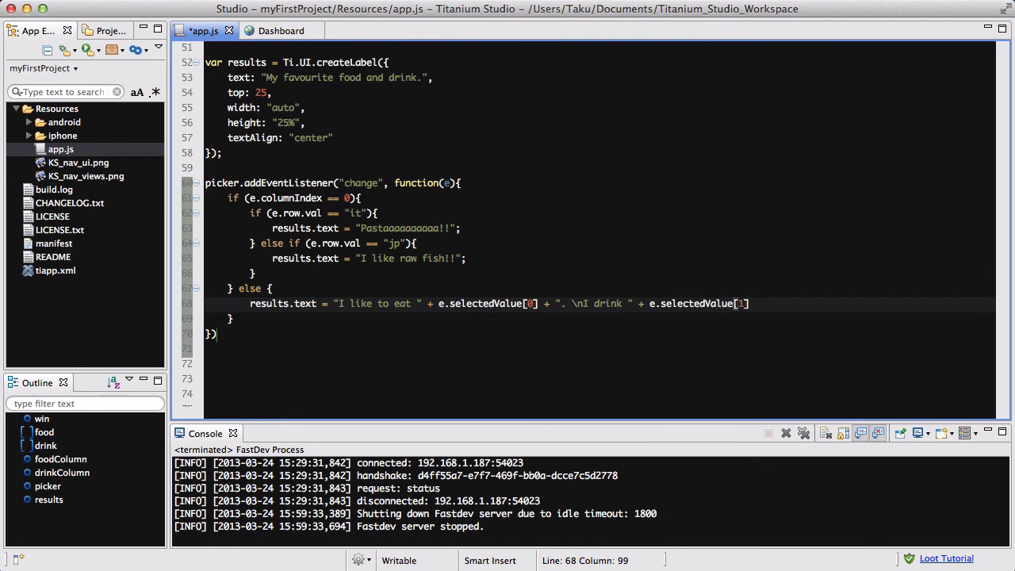
text(+ "")
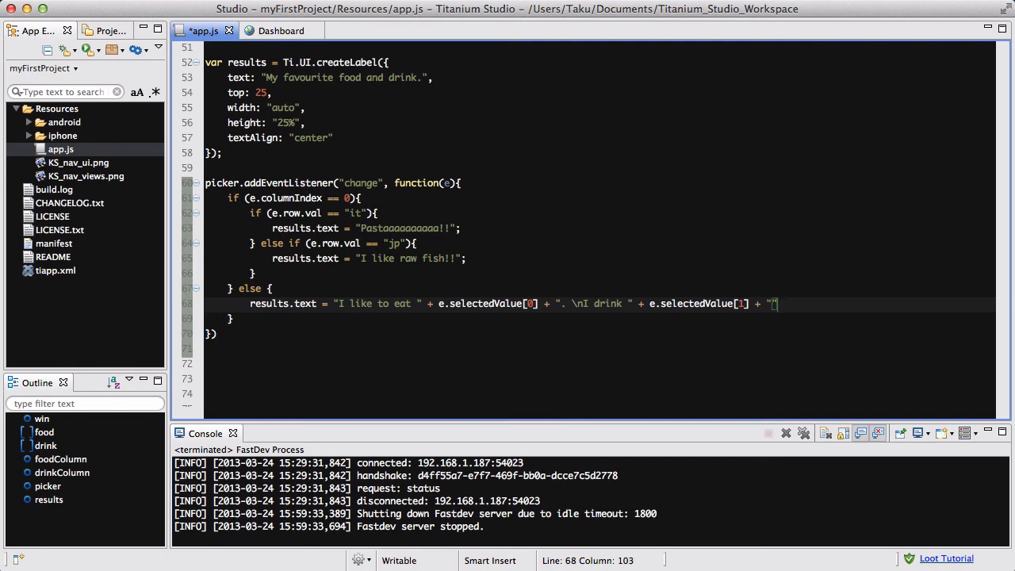
text(.)
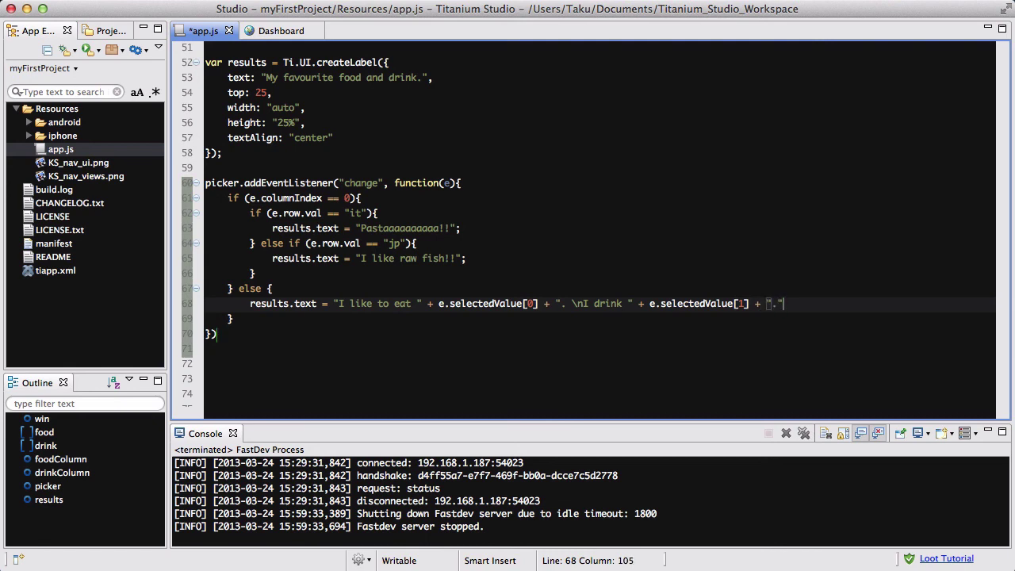
text(;)
click(600, 334)
text(;)
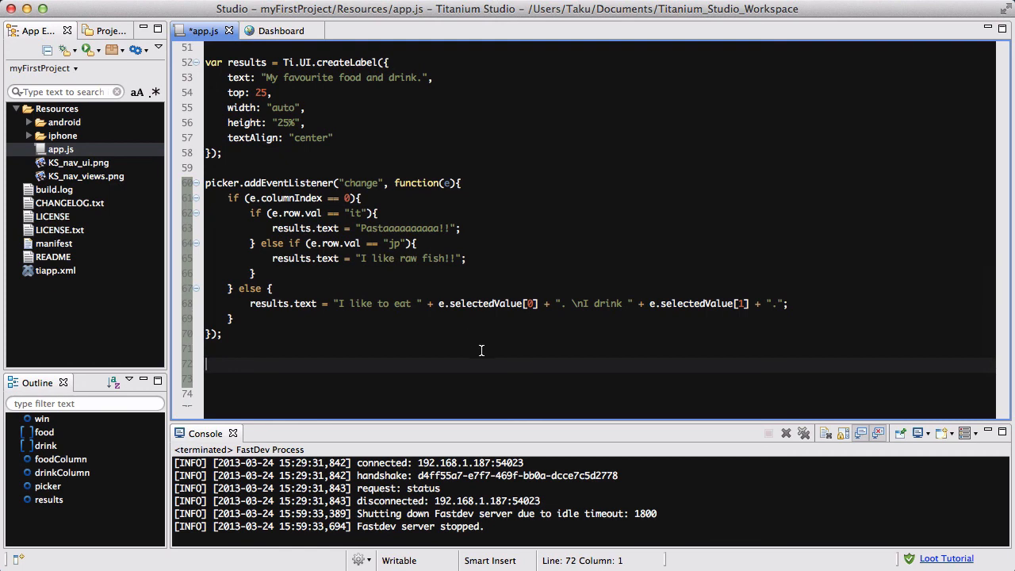
- Append win.add(picker); win.add(results); and win.open(); to the end of app.js
text(win.add)
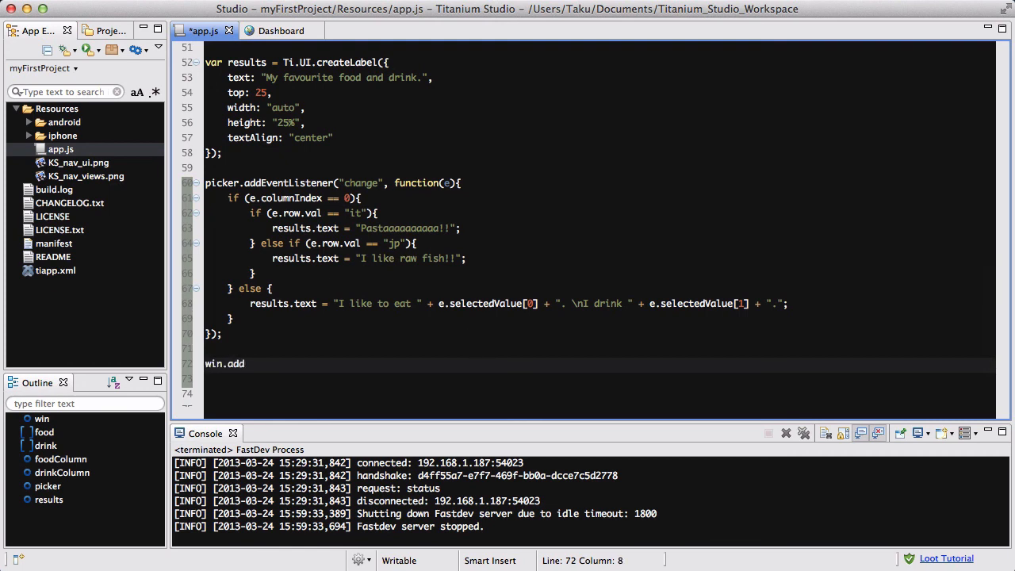
text((picker);)
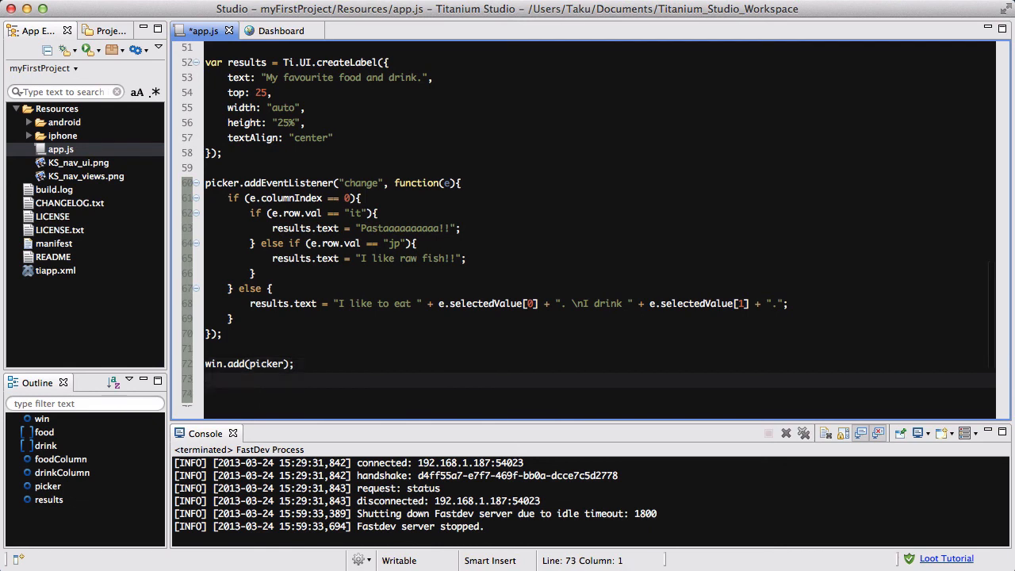
text(win.add9)
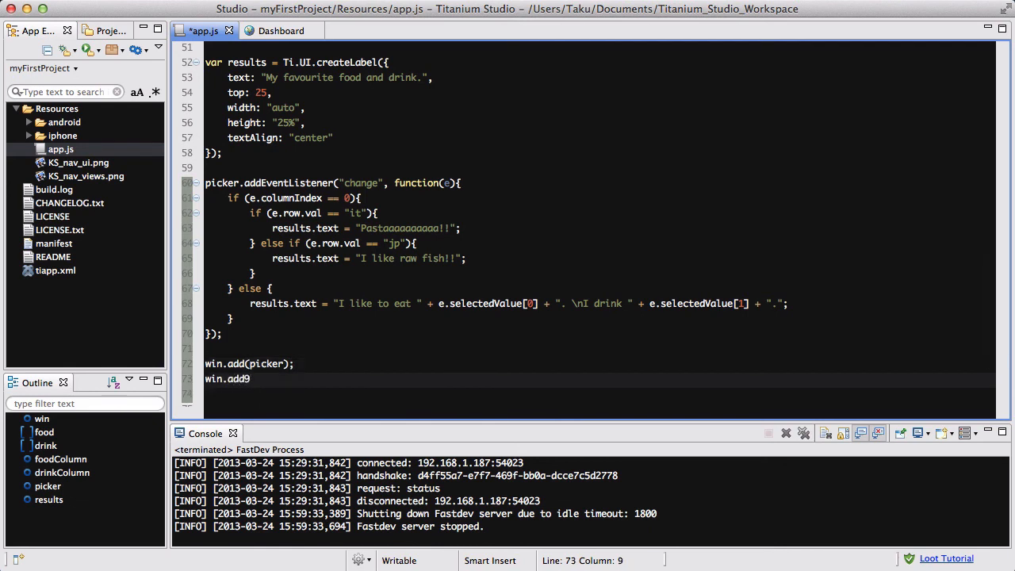
text((results))
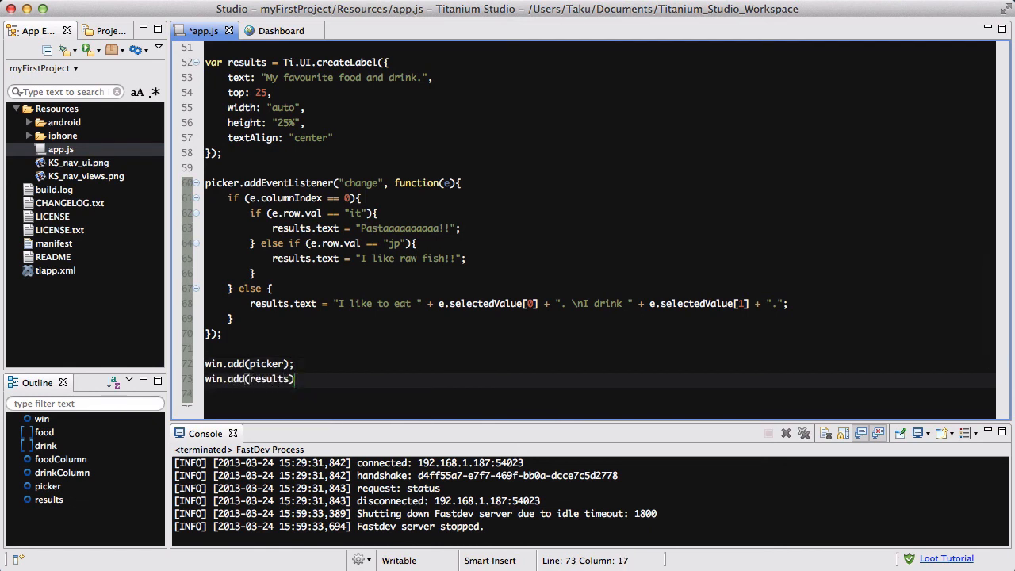
text(;)
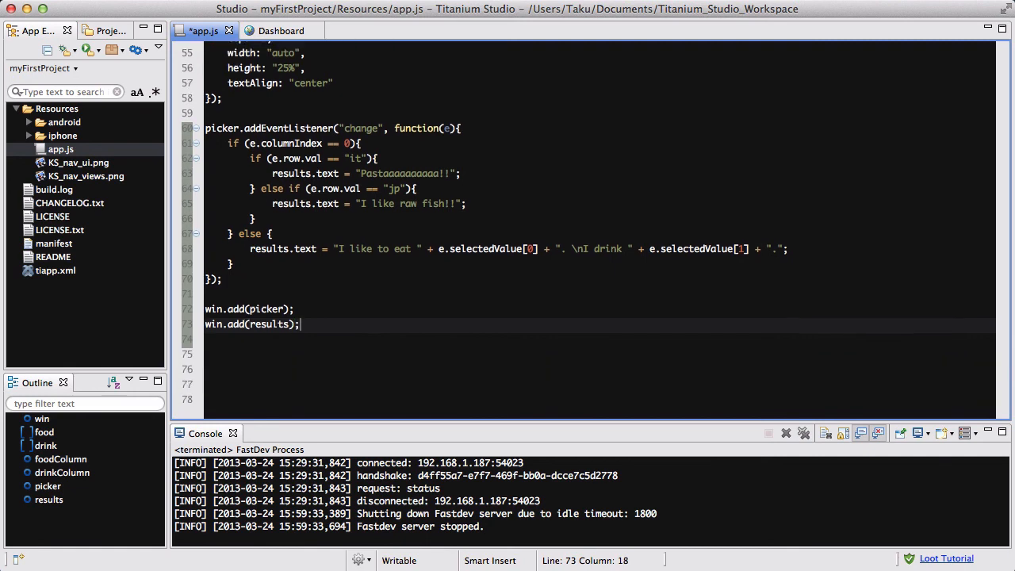
scroll(down, 3)
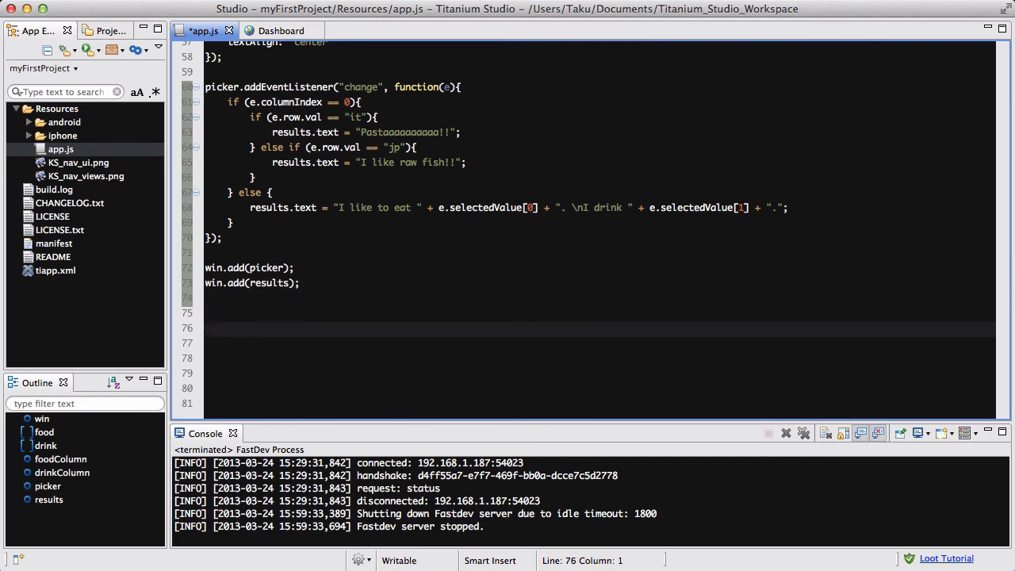
text(win.open())
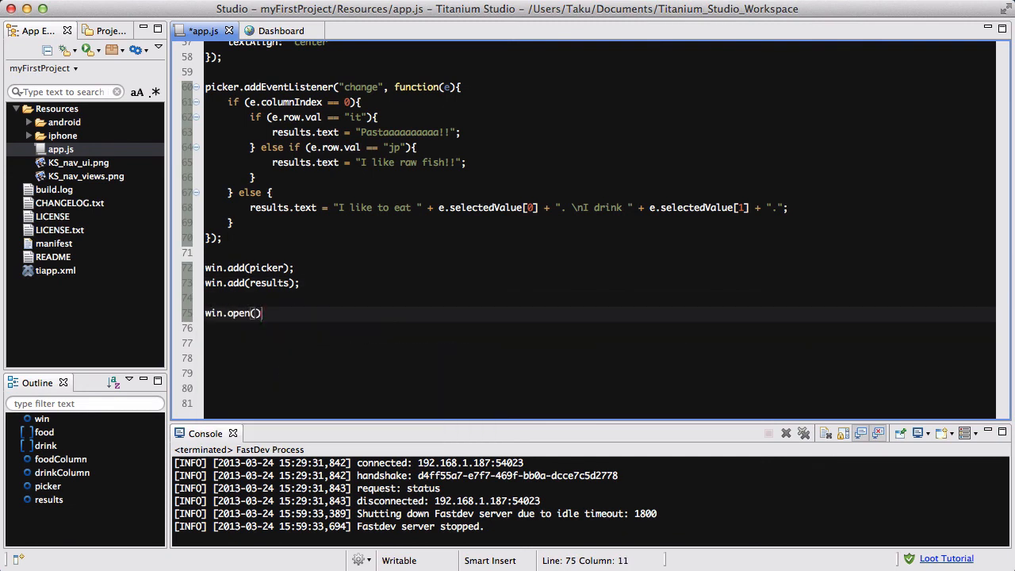
text(;)
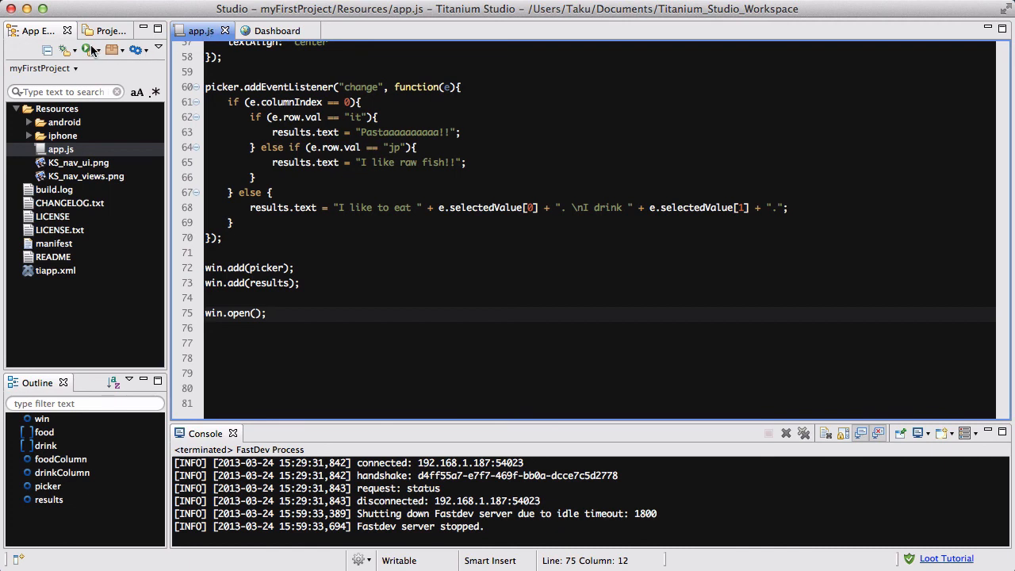
- Run the app in the iPhone simulator
click(93, 49)
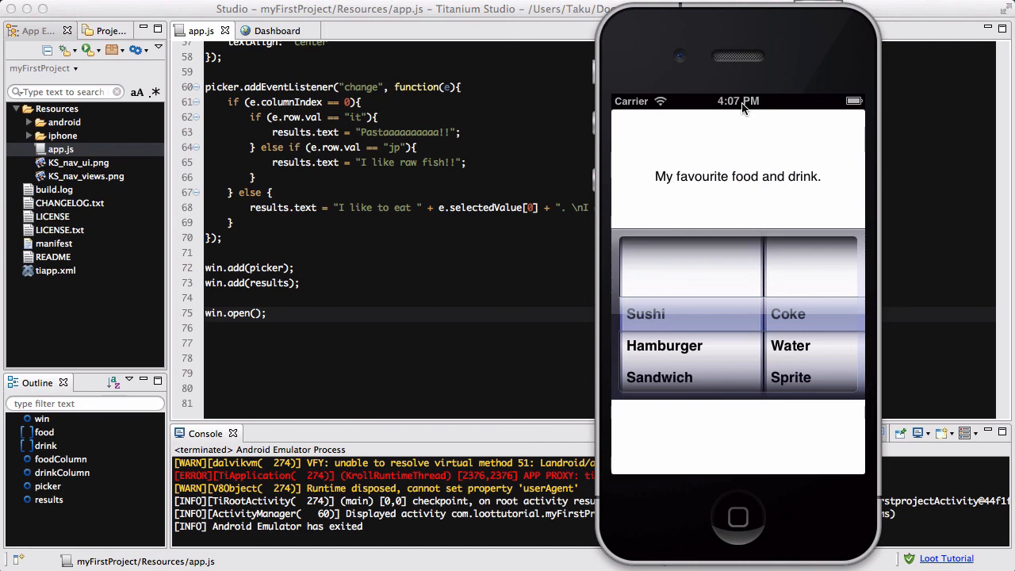
mouse_move(749, 38)
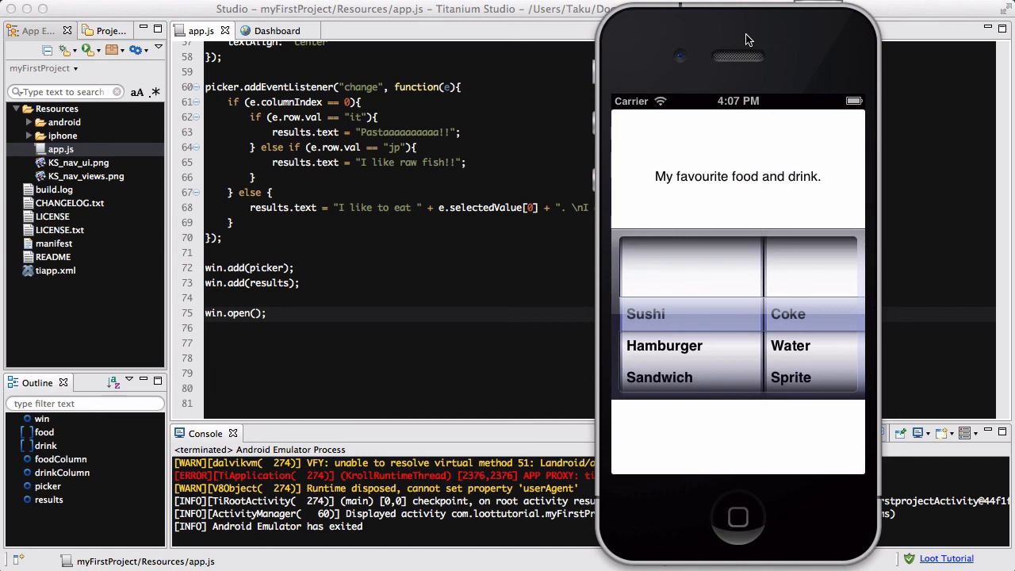
mouse_move(689, 153)
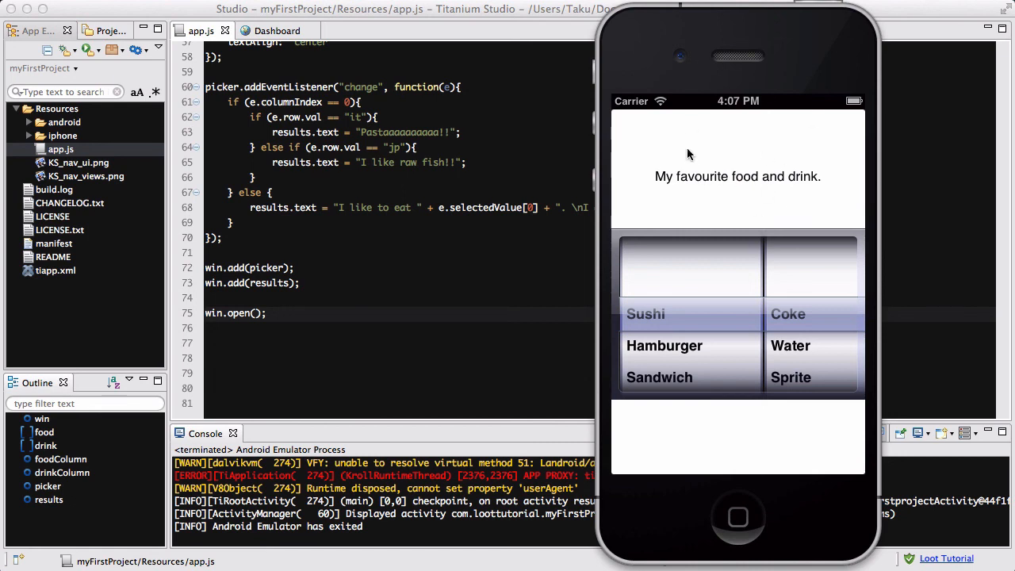
mouse_move(656, 179)
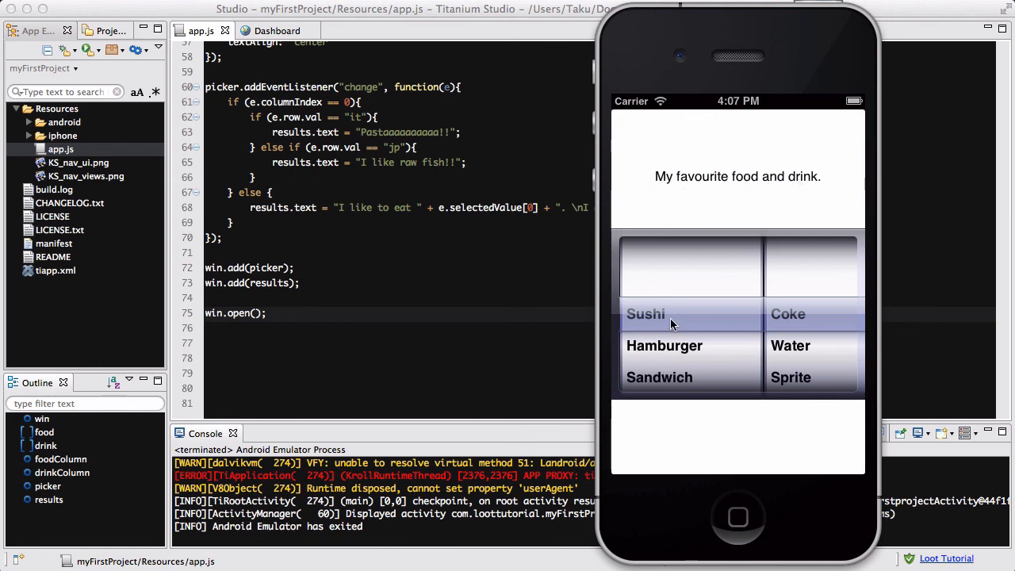
mouse_move(779, 329)
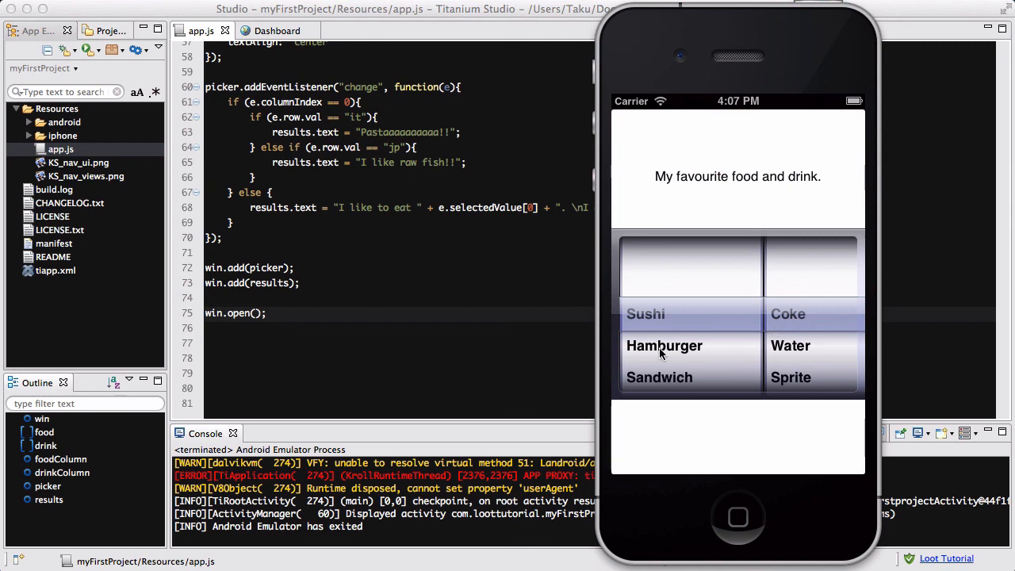
- Spin the food column to Pasta so the label shows 'Pastaaaaaaaaaa!!'
scroll(down, 3)
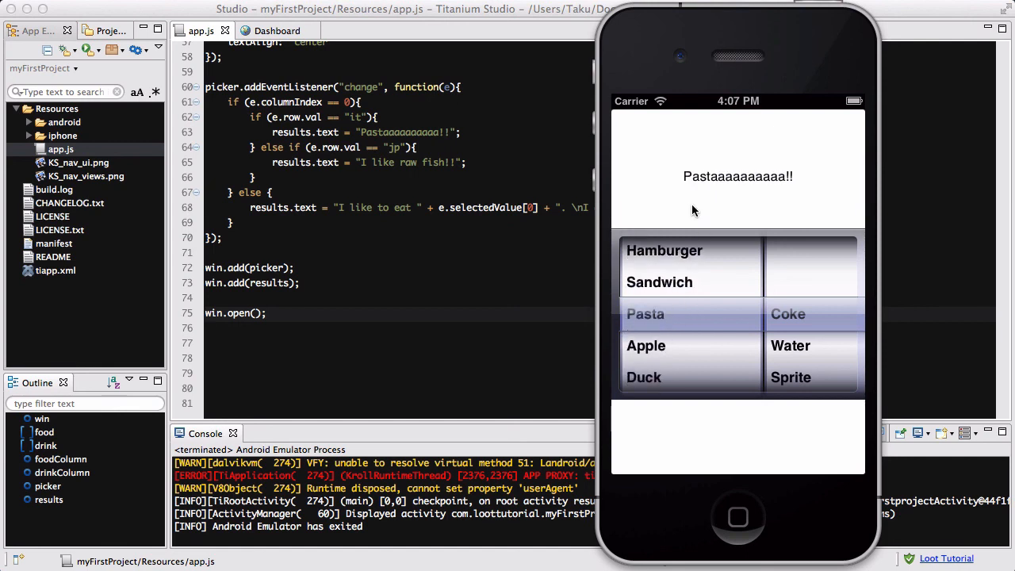
mouse_move(803, 245)
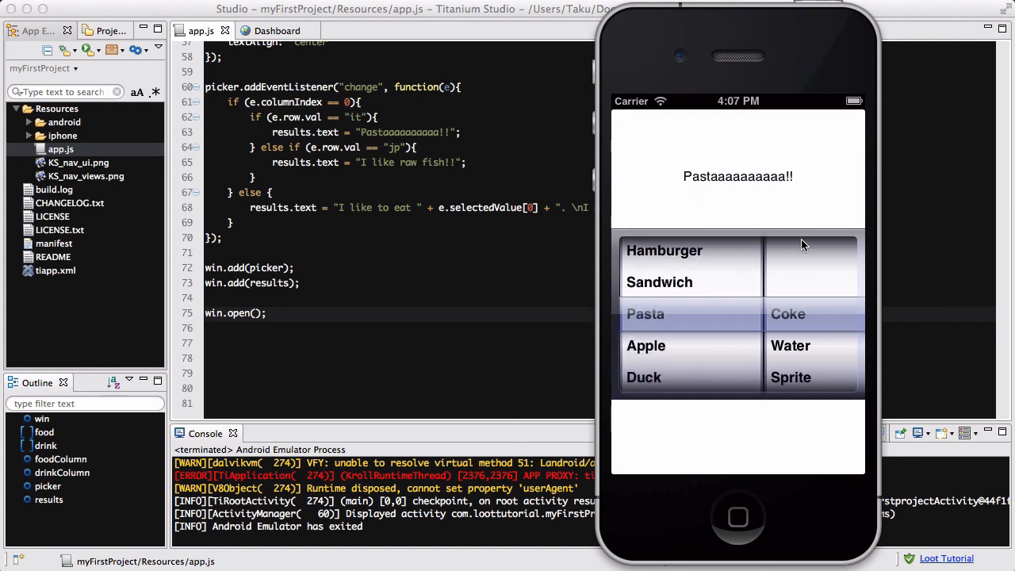
mouse_move(819, 391)
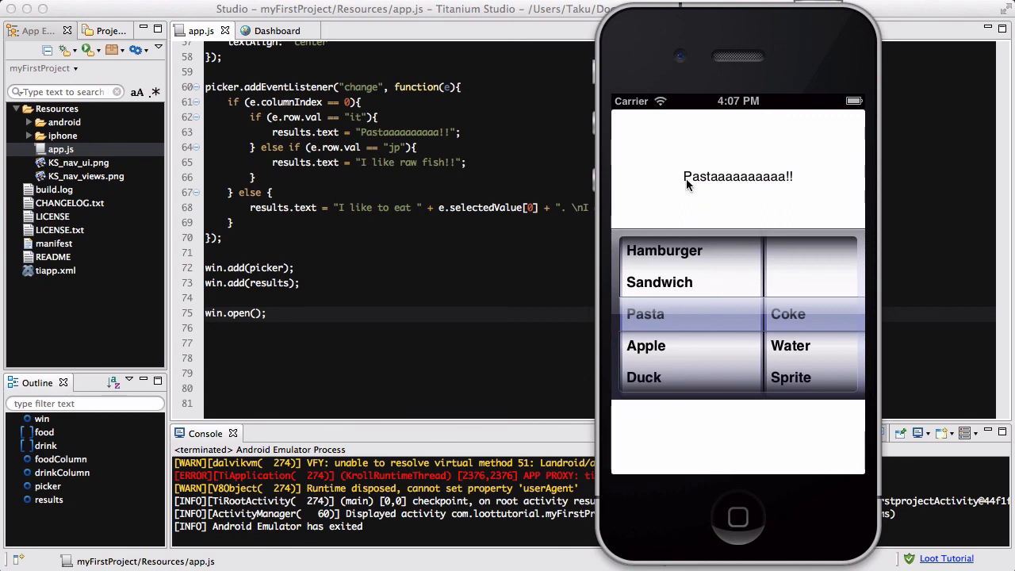
mouse_move(738, 184)
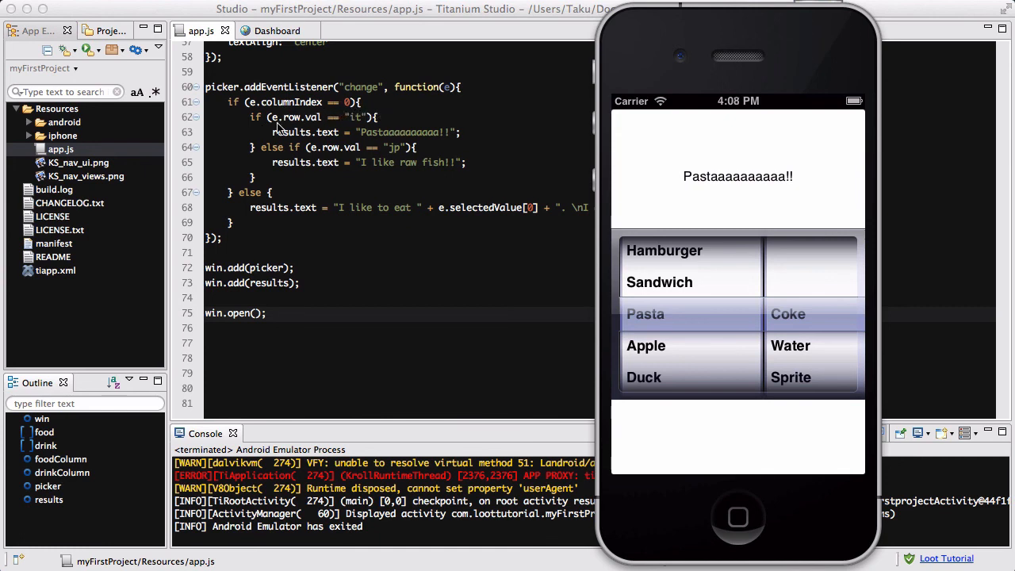
mouse_move(389, 132)
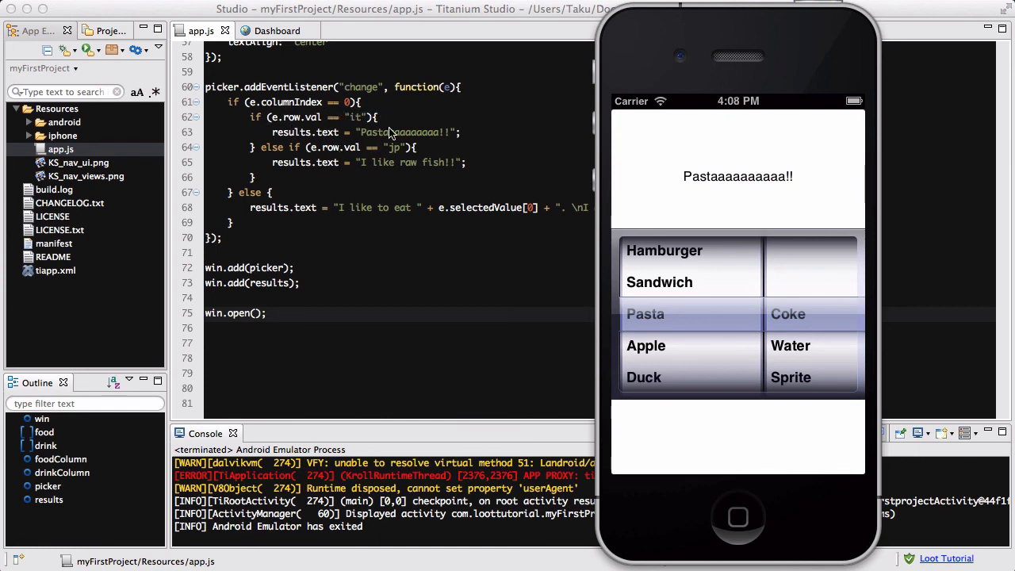
mouse_move(703, 309)
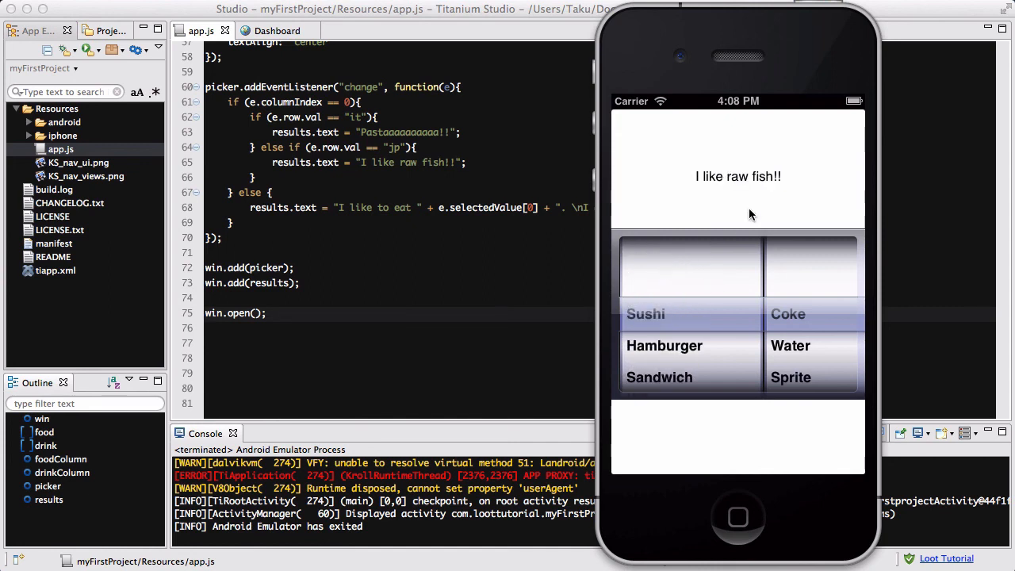
mouse_move(693, 257)
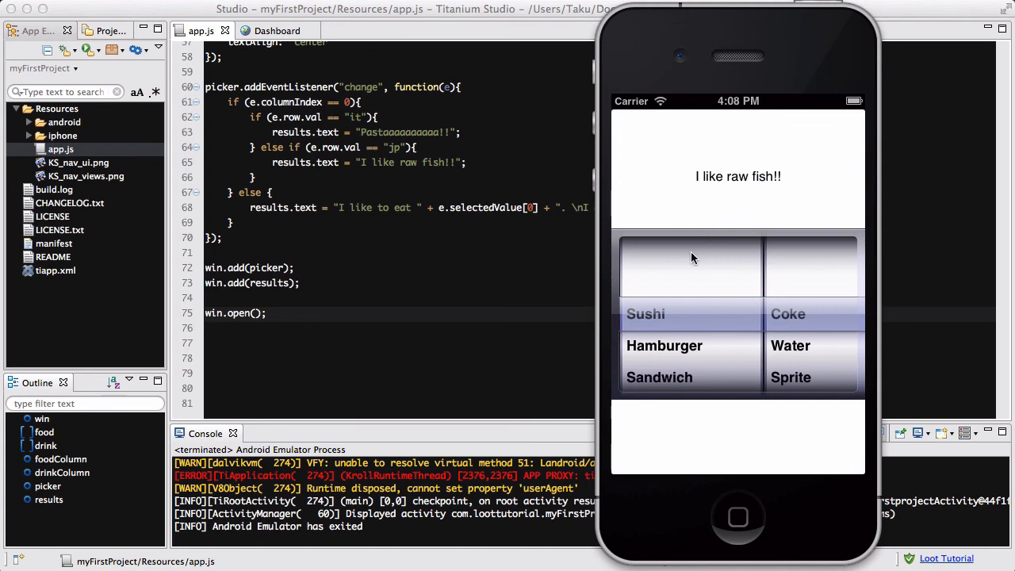
- Spin both picker columns through several items, ending on Sandwich and a drink
scroll(down, 3)
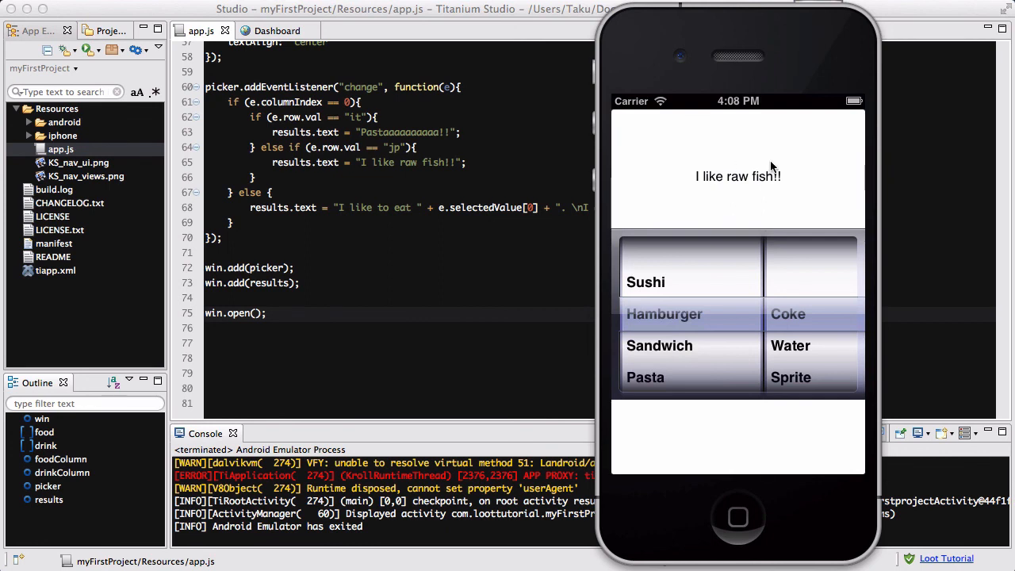
mouse_move(799, 354)
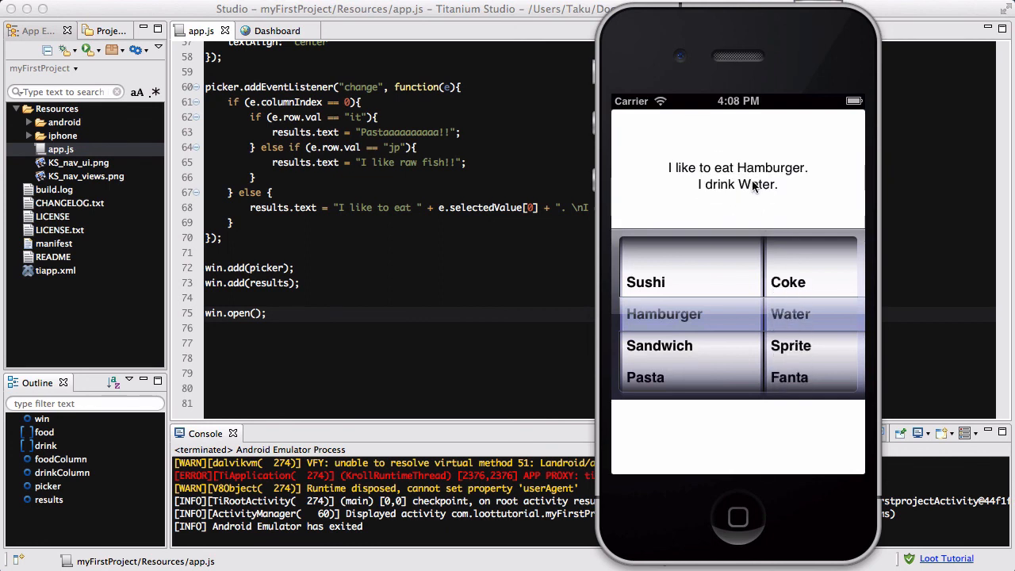
mouse_move(781, 184)
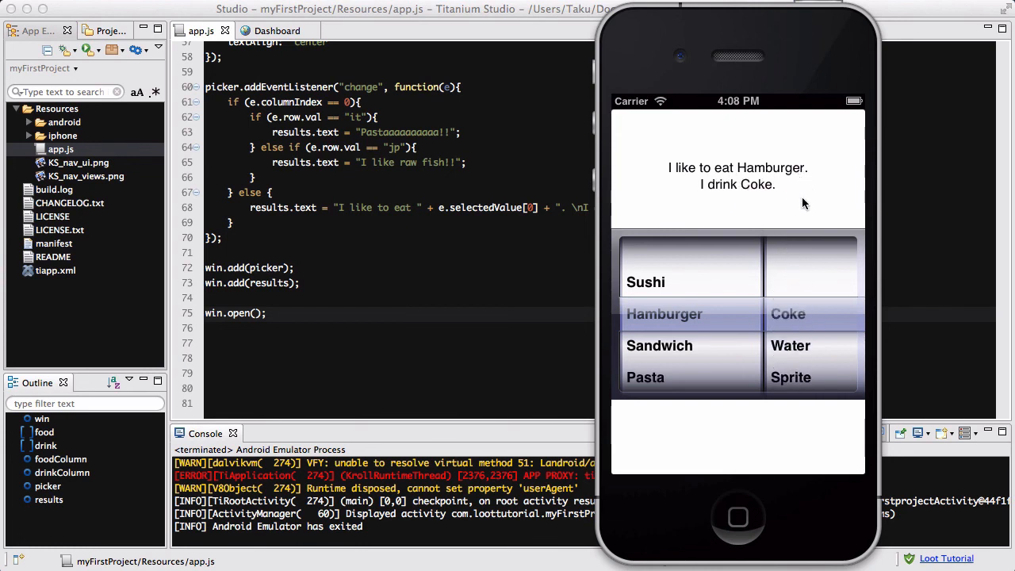
mouse_move(799, 367)
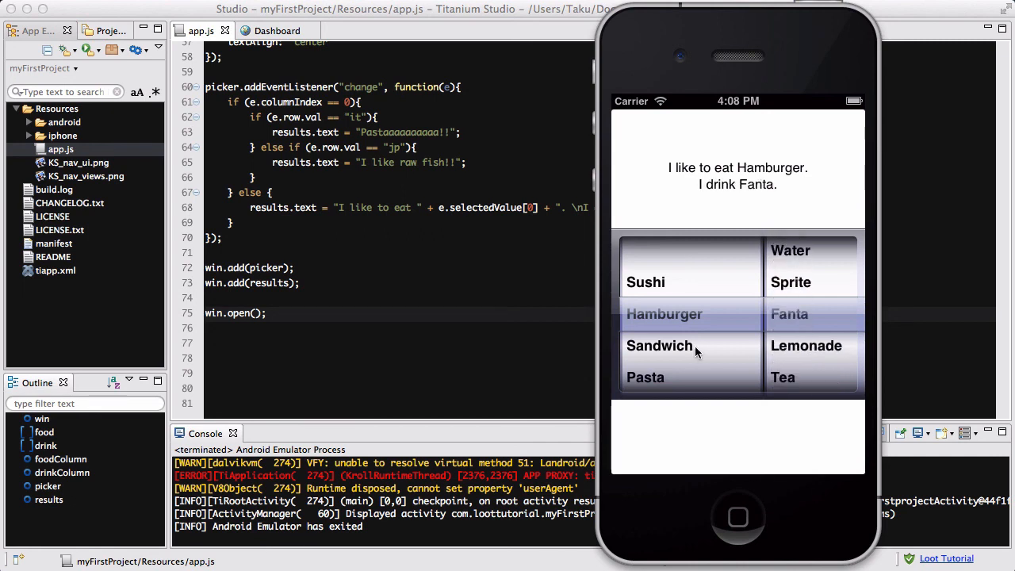
scroll(down, 3)
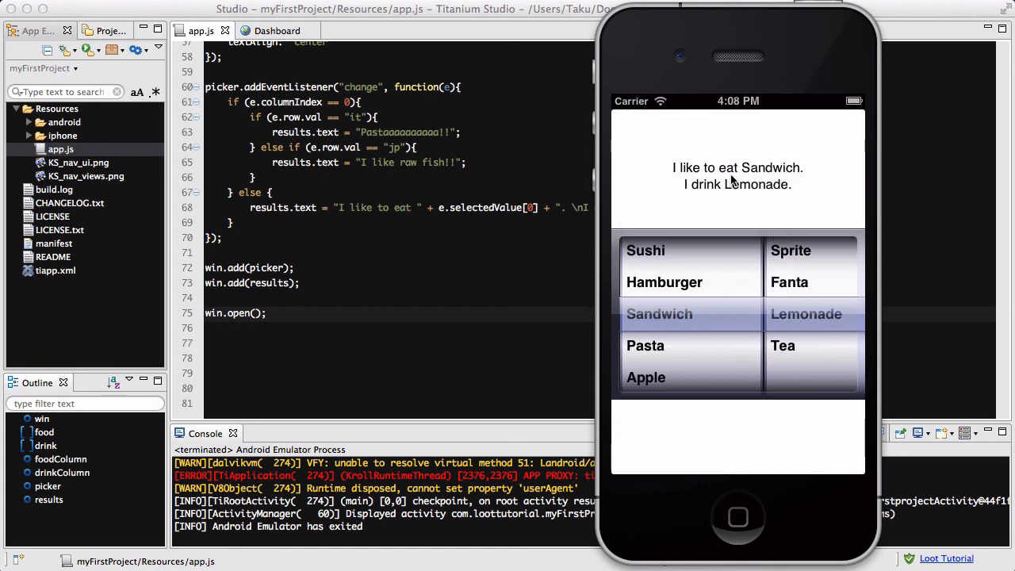
mouse_move(785, 336)
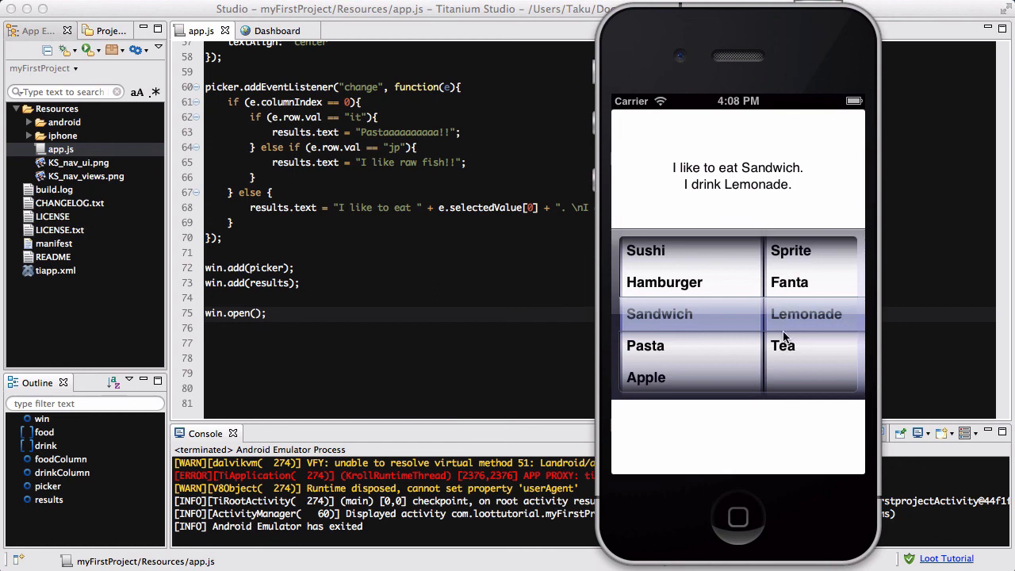
scroll(down, 3)
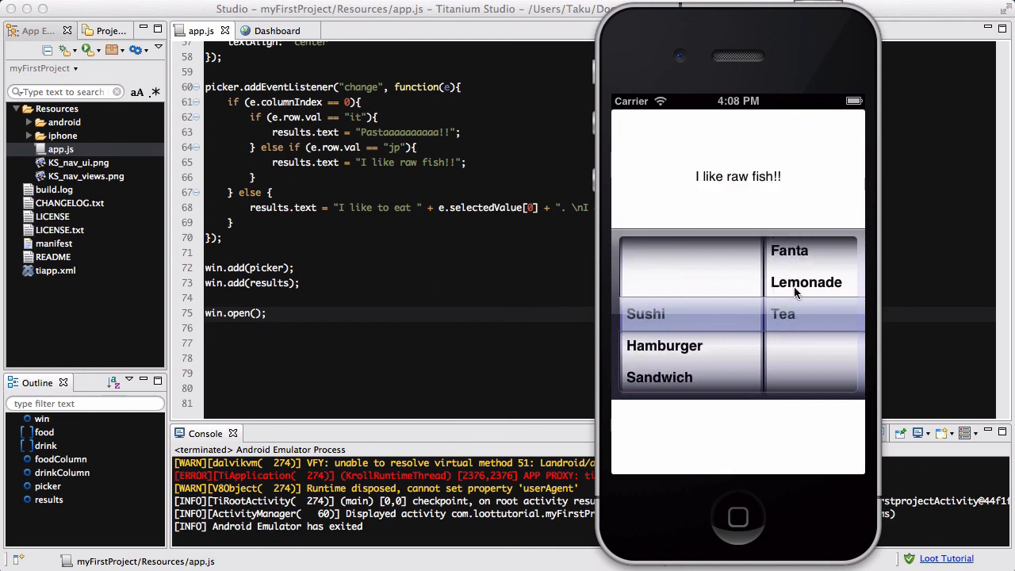
click(645, 314)
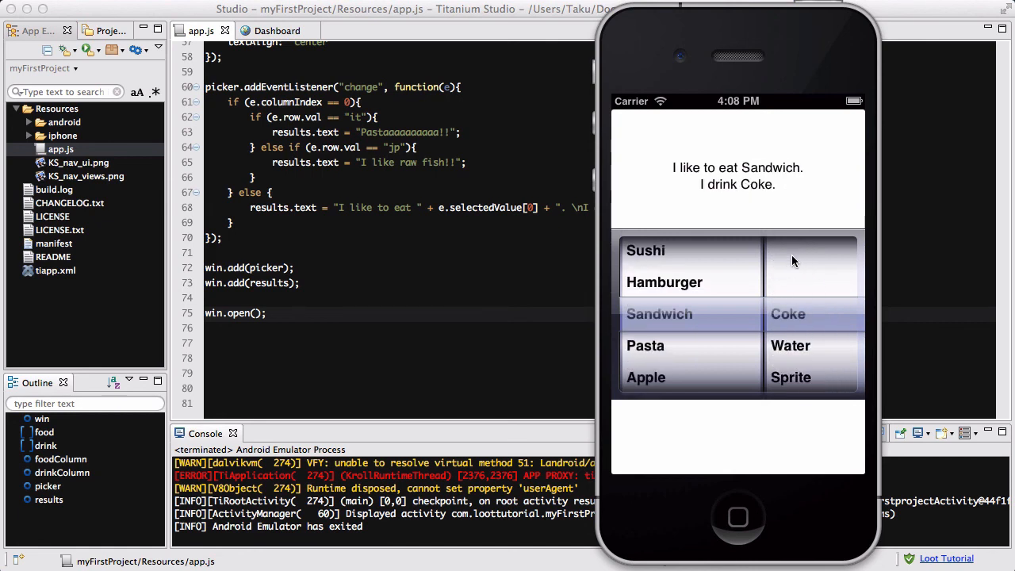
scroll(down, 3)
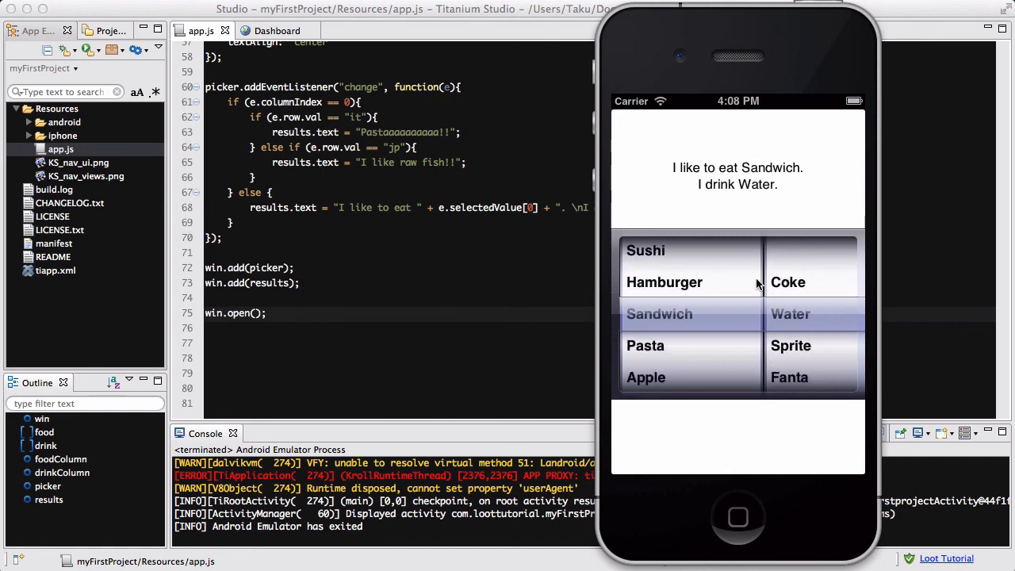
mouse_move(783, 367)
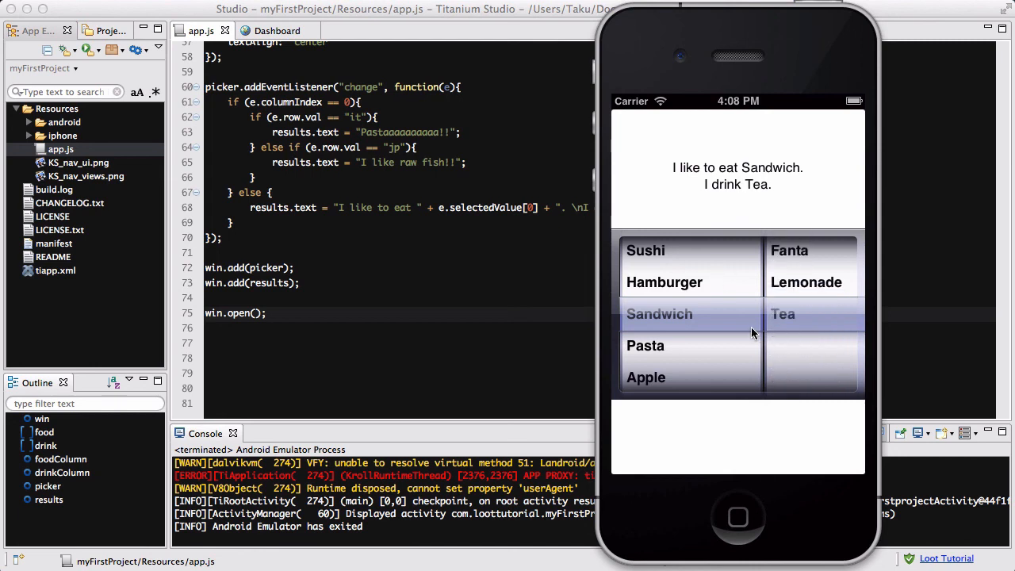
mouse_move(703, 242)
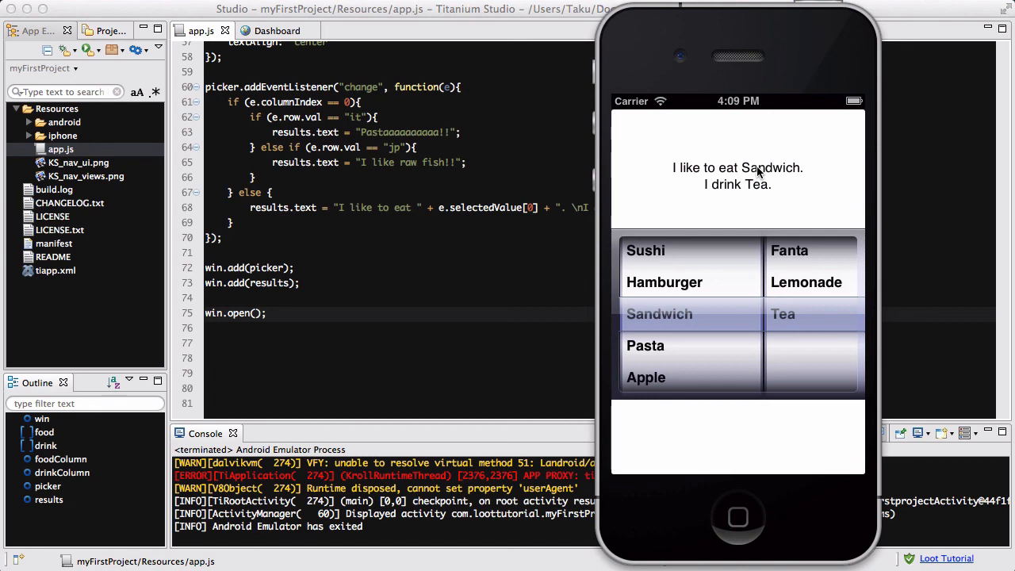
mouse_move(748, 241)
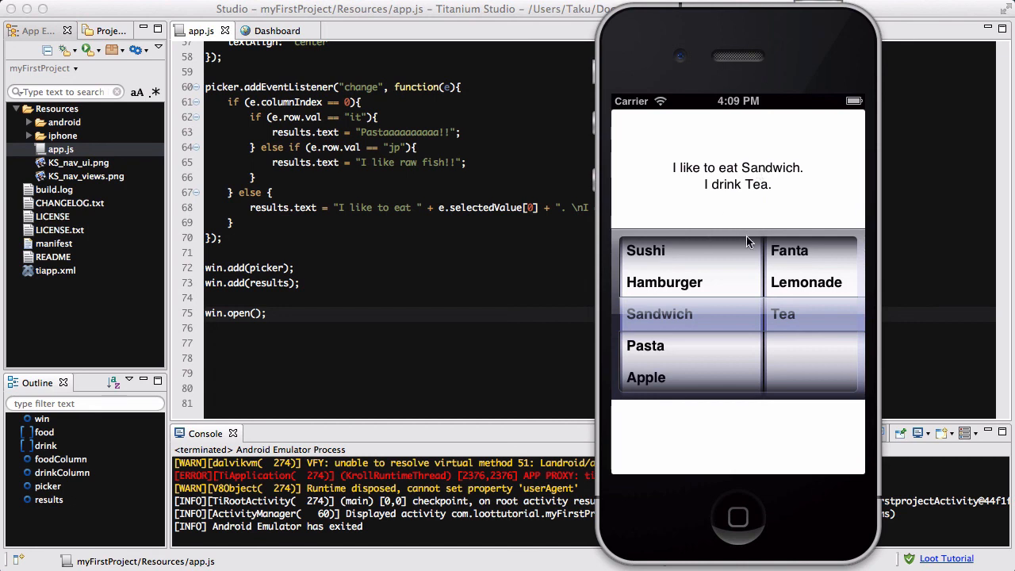
mouse_move(731, 82)
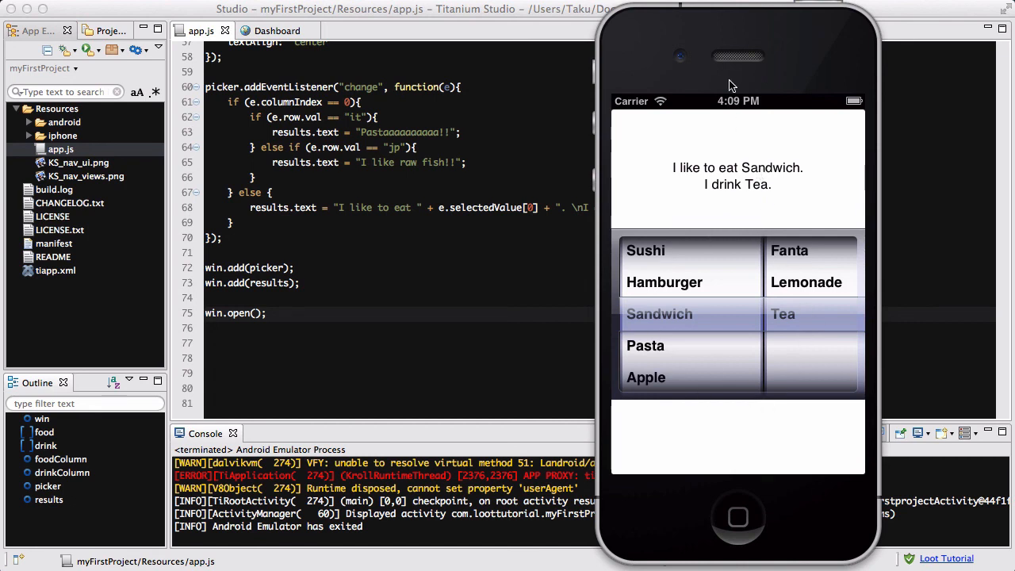
mouse_move(744, 37)
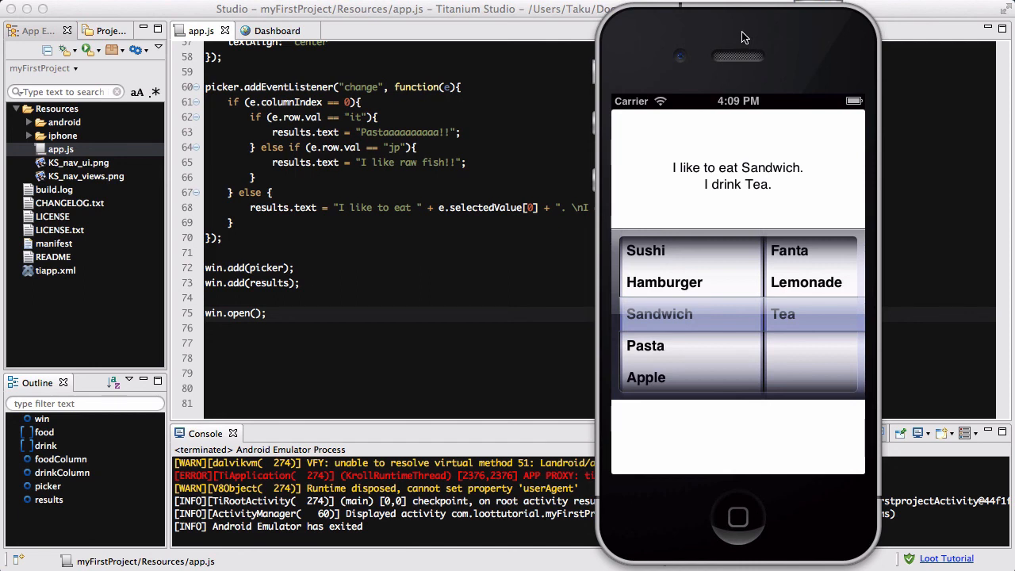